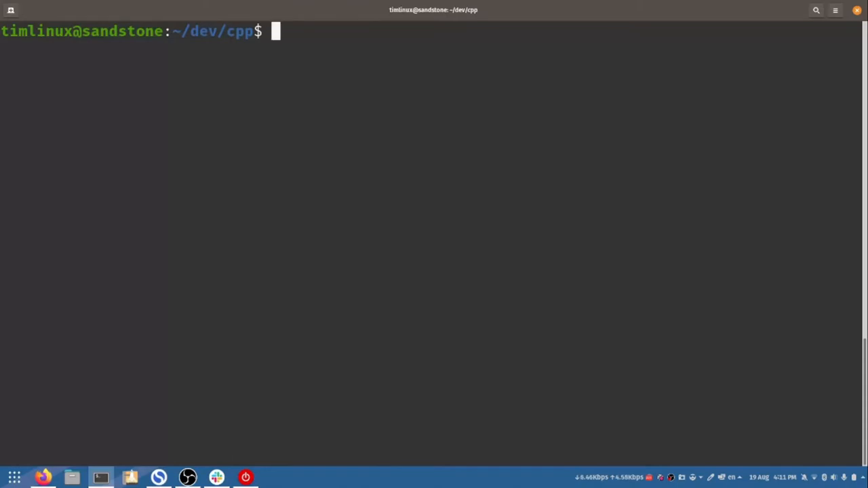
Step: Run 'sudo apt install qtcreator' to install Qt Creator from the package repositories
{"action": "type", "text": "sudo apt ins"}
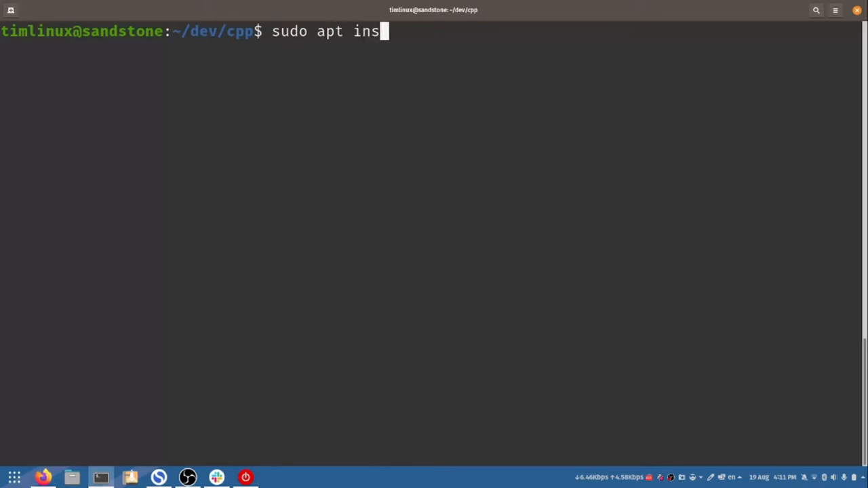
{"action": "type", "text": "tall qtcreator"}
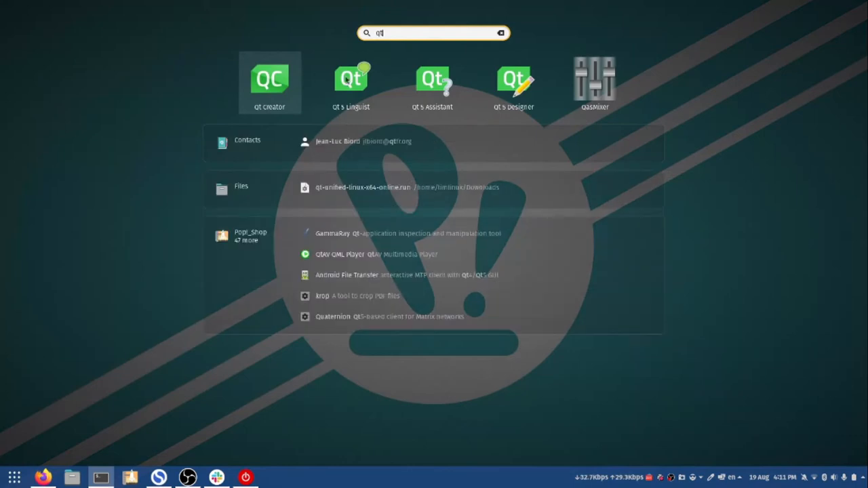
{"action": "mouse_move", "coordinate": [483, 84]}
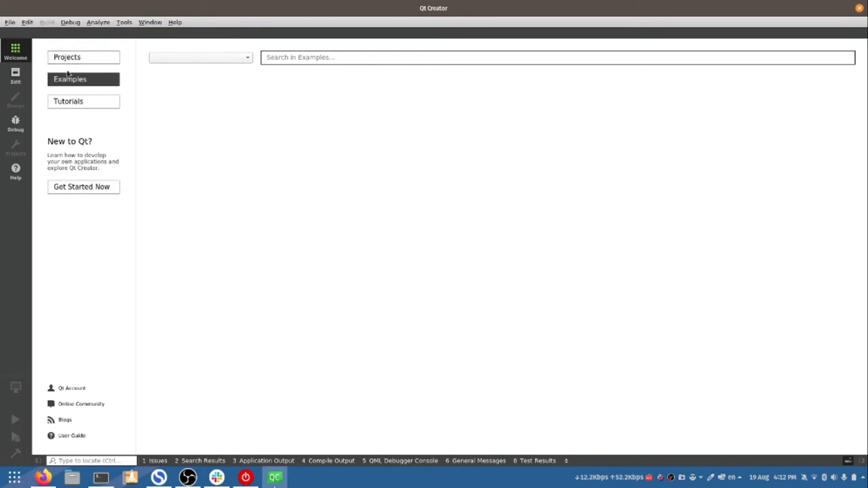
Step: Navigate the open dialog into dev/cpp/QGIS and select CMakeLists.txt, then switch to the terminal
{"action": "left_click", "coordinate": [9, 21]}
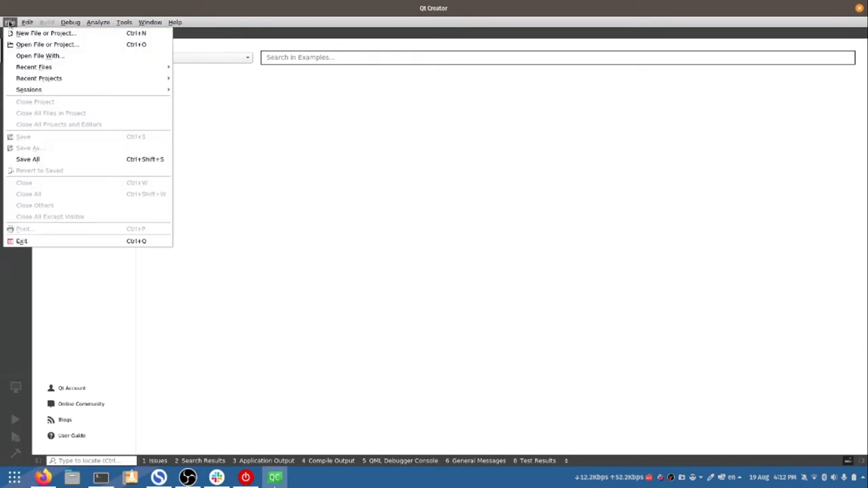
{"action": "mouse_move", "coordinate": [42, 79]}
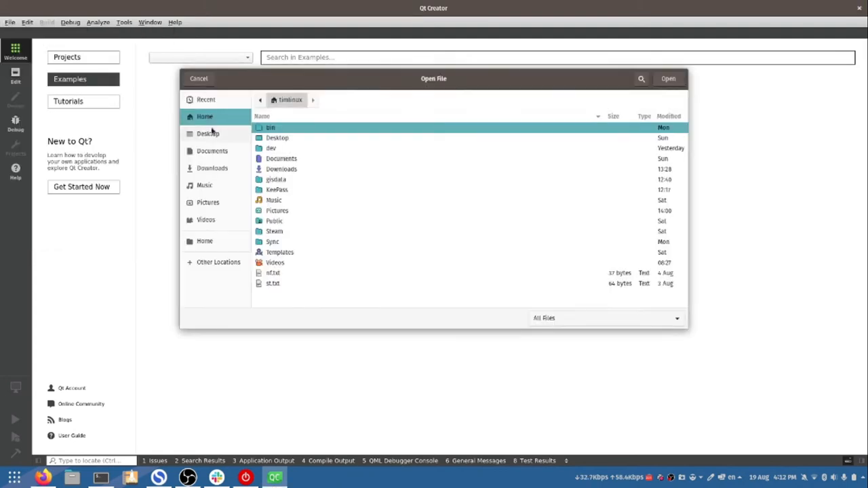
{"action": "double_click", "coordinate": [271, 148]}
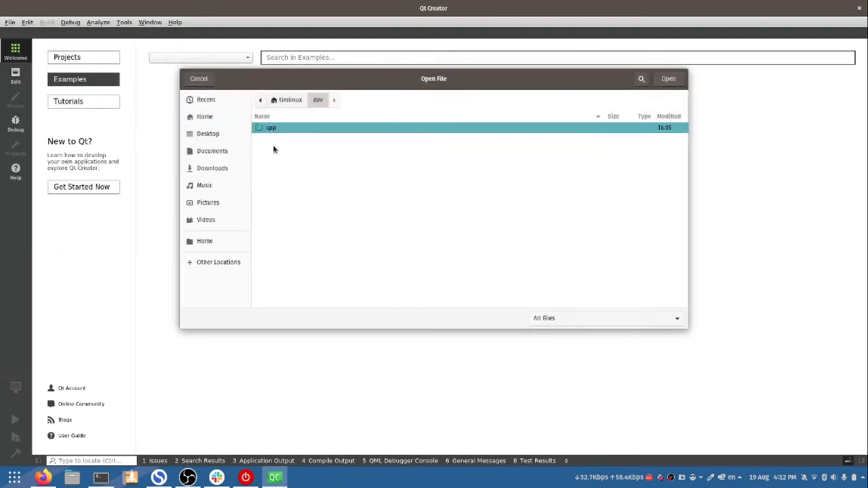
{"action": "double_click", "coordinate": [269, 127]}
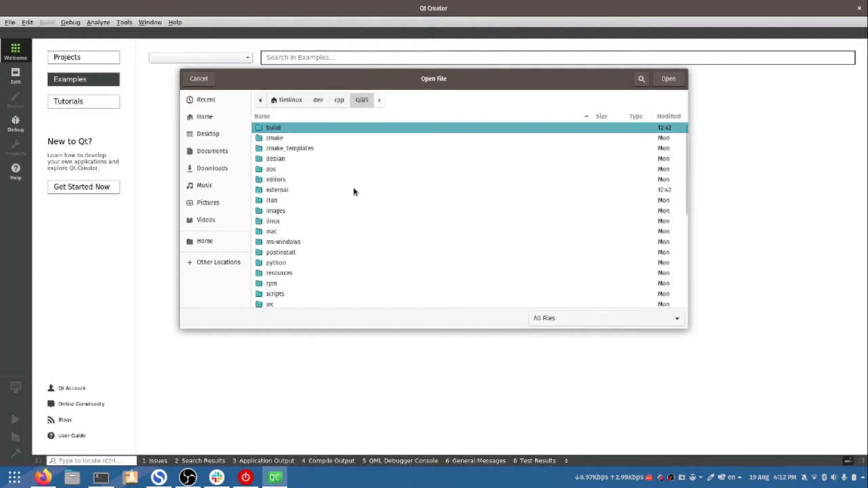
{"action": "scroll", "scroll_direction": "down", "scroll_amount": 3}
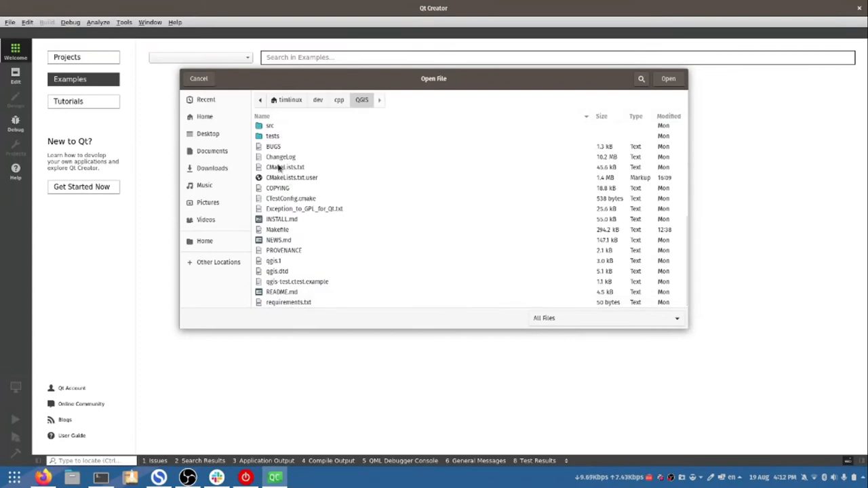
{"action": "left_click", "coordinate": [283, 167]}
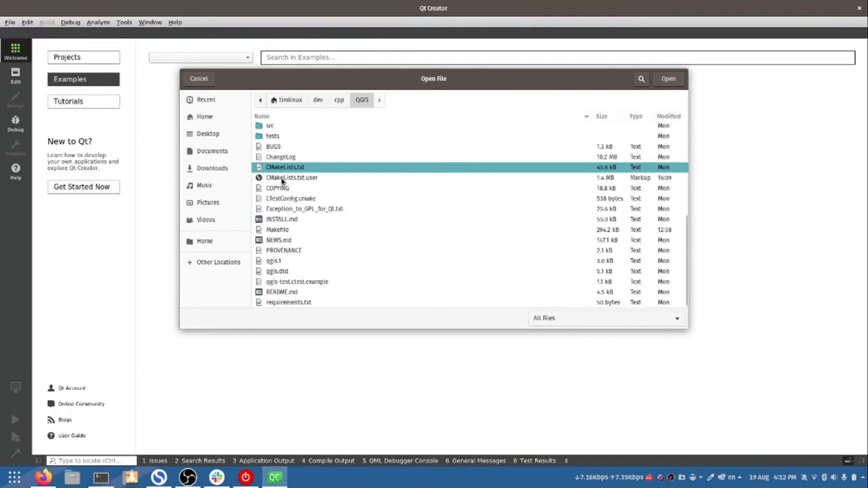
{"action": "mouse_move", "coordinate": [293, 182]}
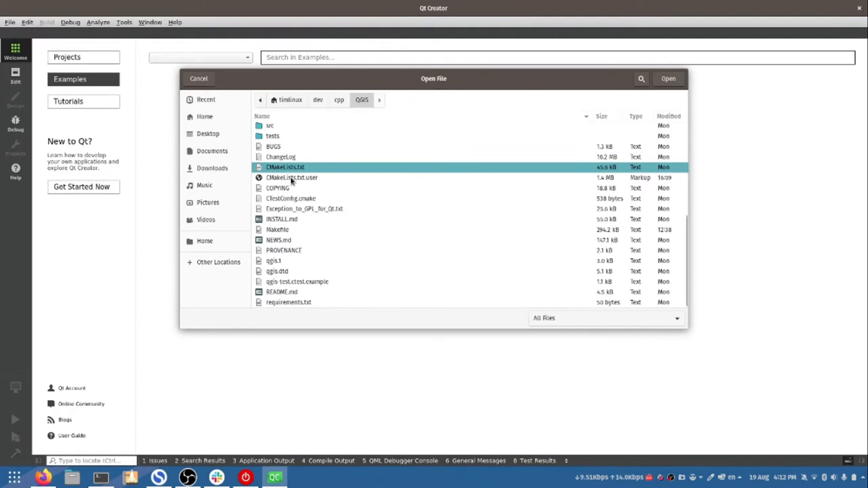
{"action": "left_click", "coordinate": [100, 475]}
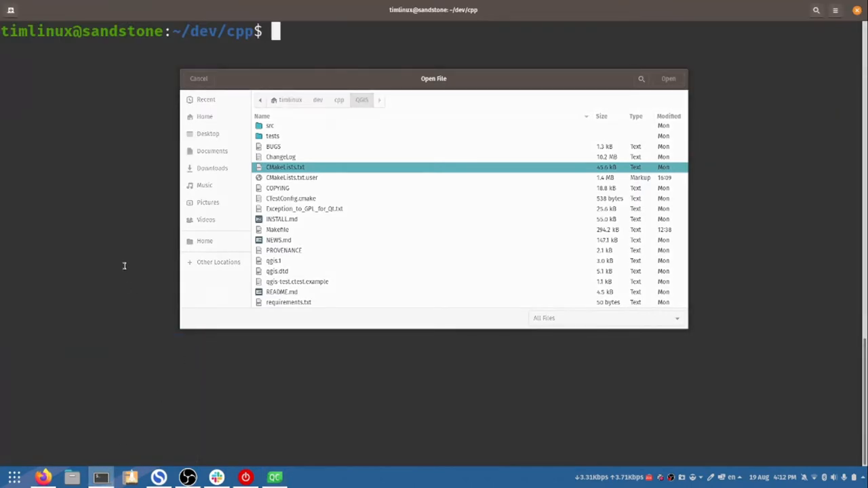
Step: Run 'rm QGIS/CMakeLists.txt.user' to delete the old user settings file
{"action": "type", "text": "rm QGIS."}
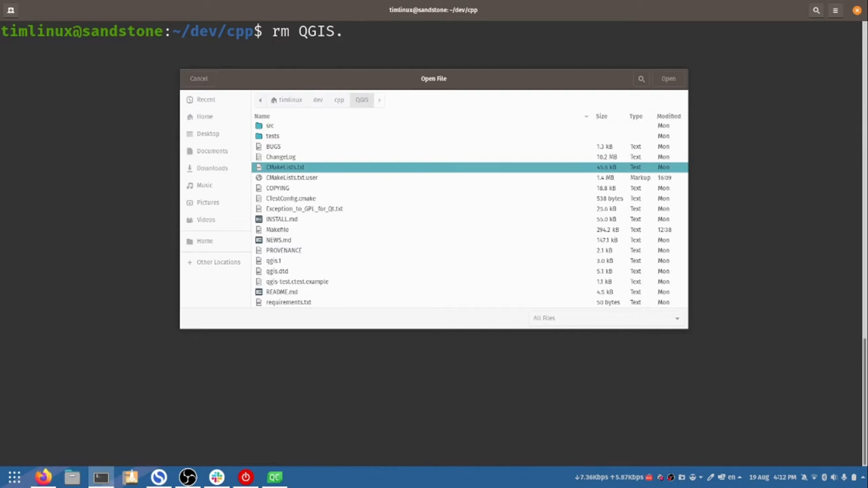
{"action": "type", "text": "/Cm"}
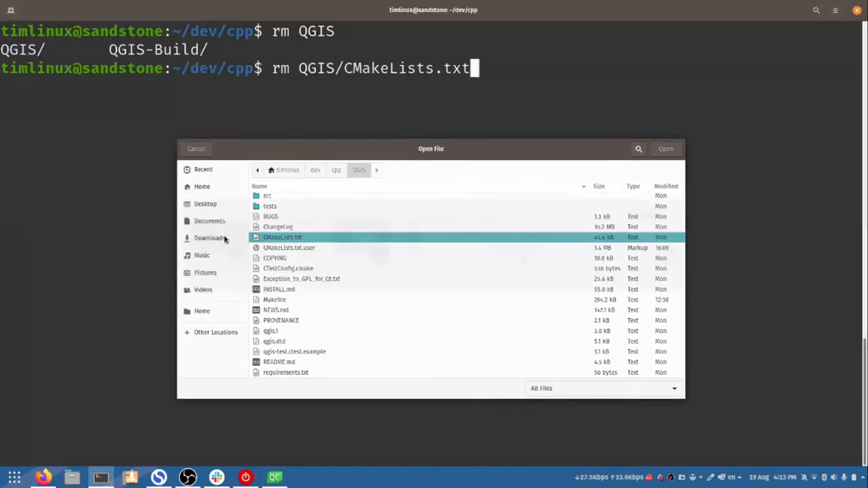
{"action": "type", "text": ".user"}
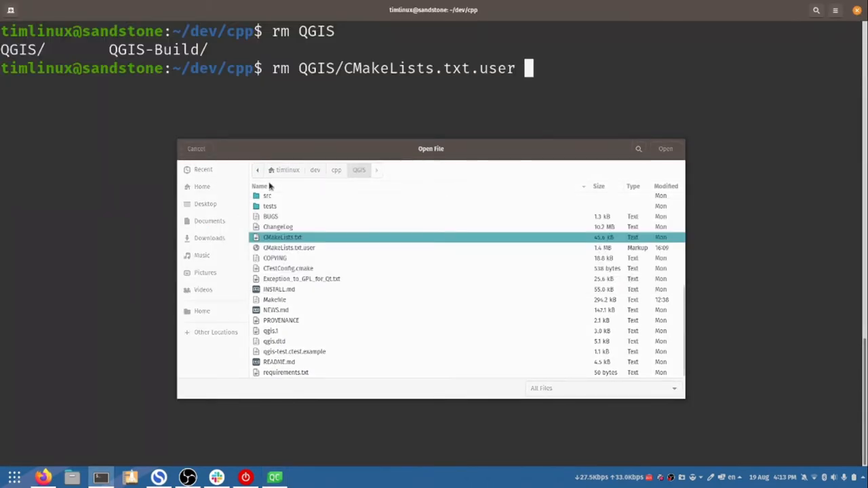
{"action": "key", "text": "Return"}
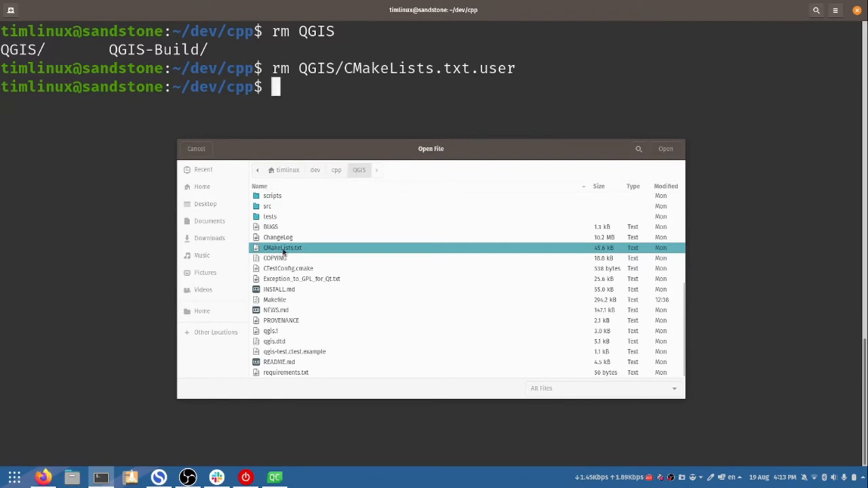
Step: Load the QGIS CMakeLists.txt project, reaching the Configure Project page with the imported kit
{"action": "left_click", "coordinate": [664, 148]}
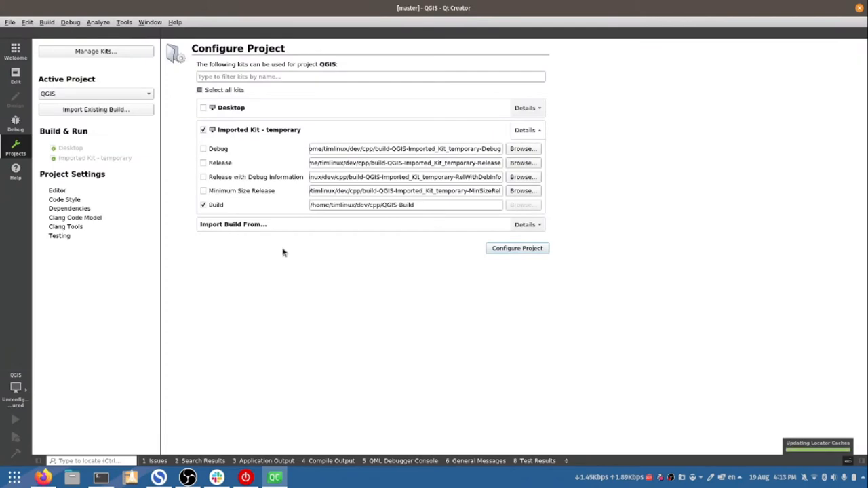
{"action": "mouse_move", "coordinate": [280, 250]}
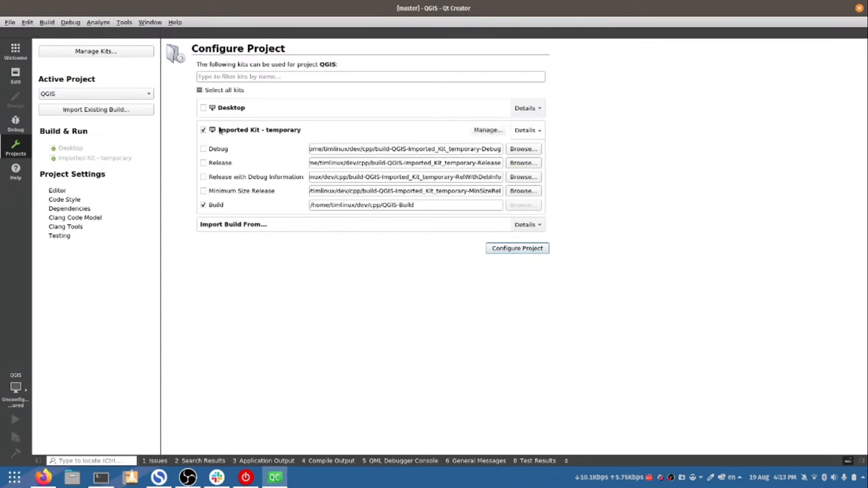
{"action": "mouse_move", "coordinate": [260, 131]}
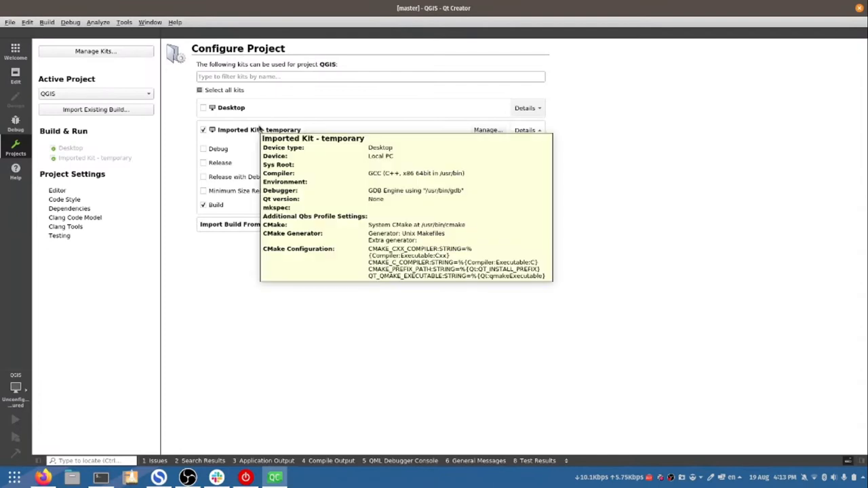
{"action": "mouse_move", "coordinate": [271, 130]}
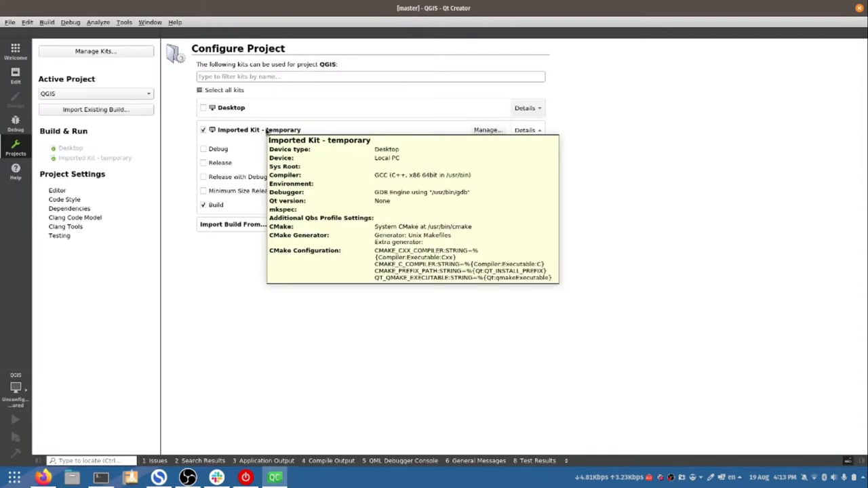
{"action": "mouse_move", "coordinate": [182, 274]}
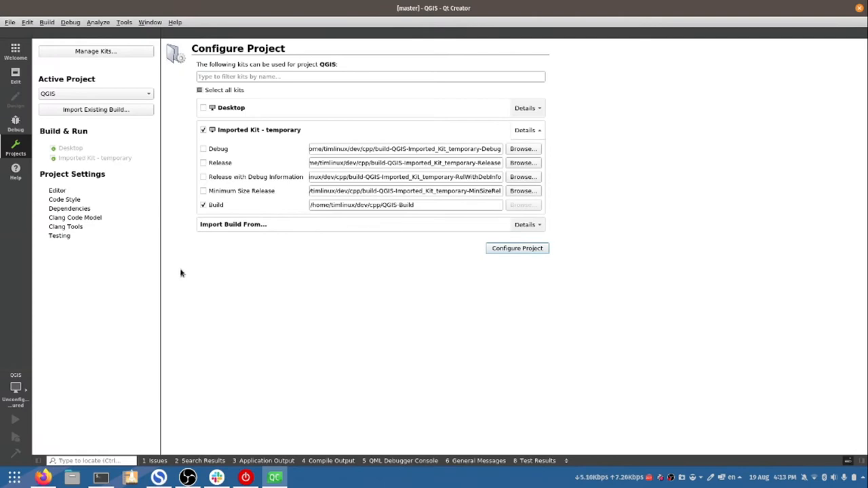
{"action": "mouse_move", "coordinate": [290, 179]}
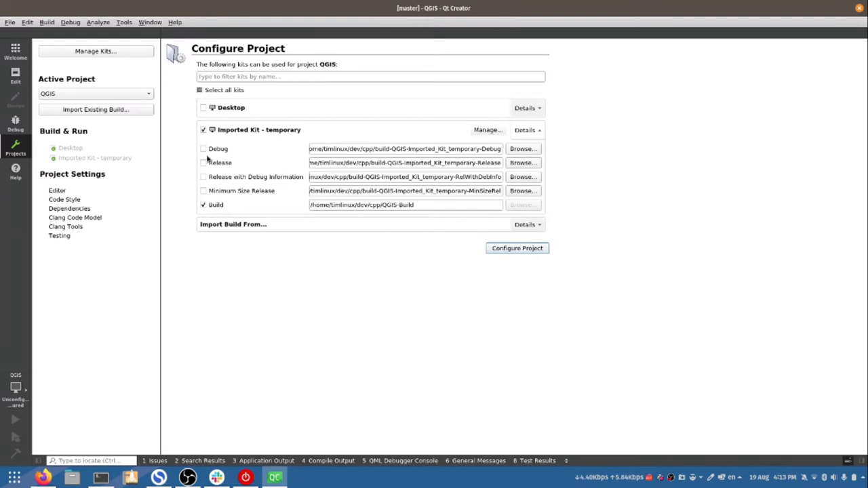
Step: Enable Debug and set its build directory to a new QGIS-Debug-Build folder inside cpp
{"action": "left_click", "coordinate": [204, 147]}
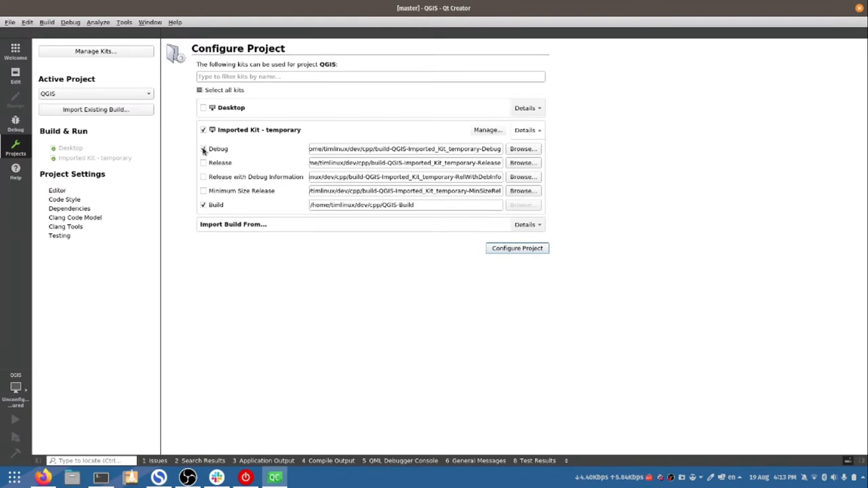
{"action": "left_click", "coordinate": [204, 148]}
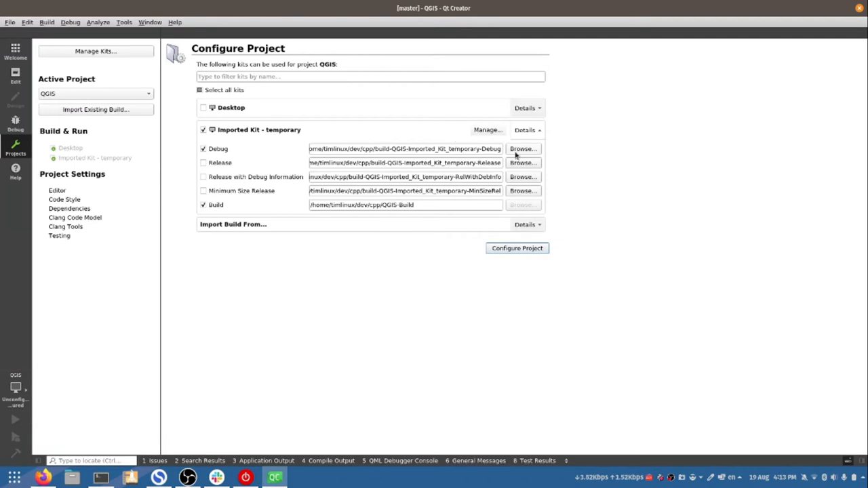
{"action": "left_click", "coordinate": [524, 148]}
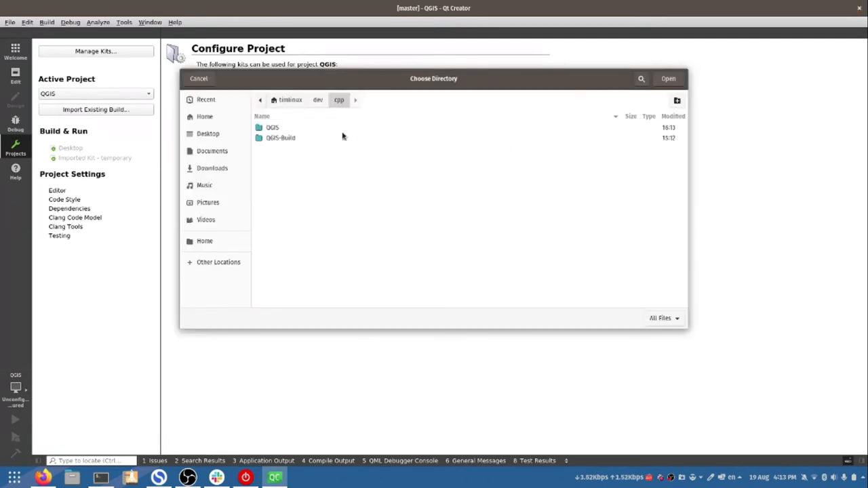
{"action": "left_click", "coordinate": [674, 100]}
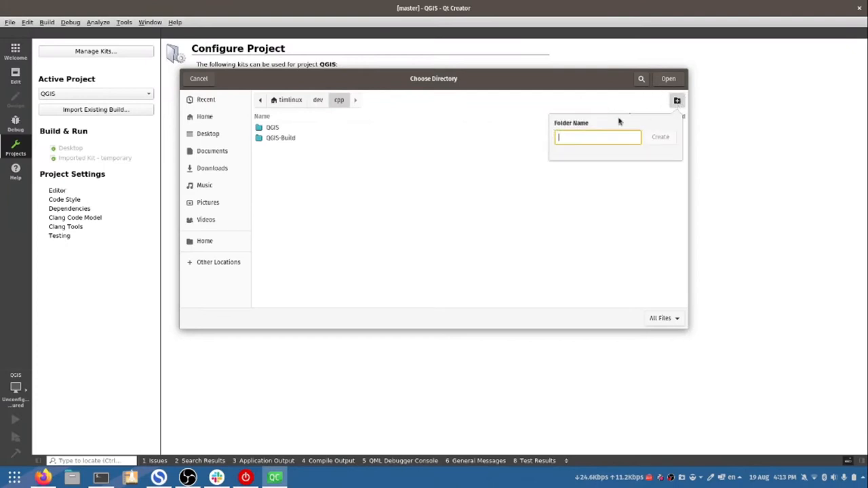
{"action": "type", "text": "QGIS-Debug"}
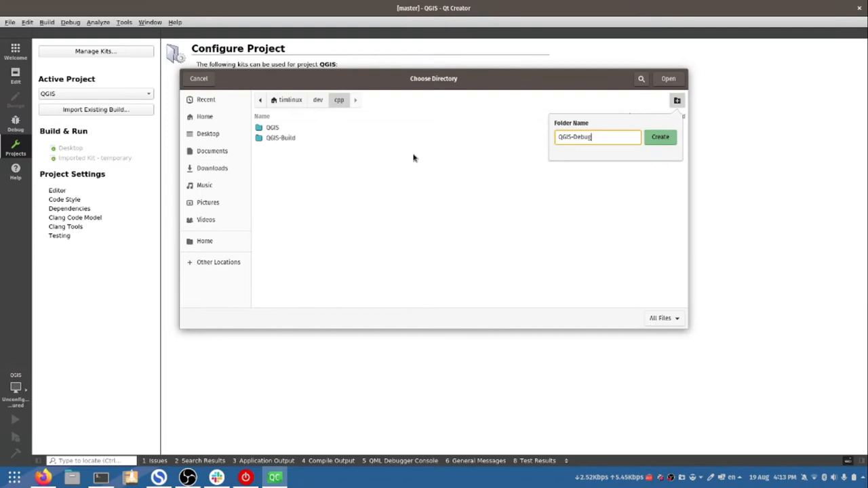
{"action": "type", "text": "-Build"}
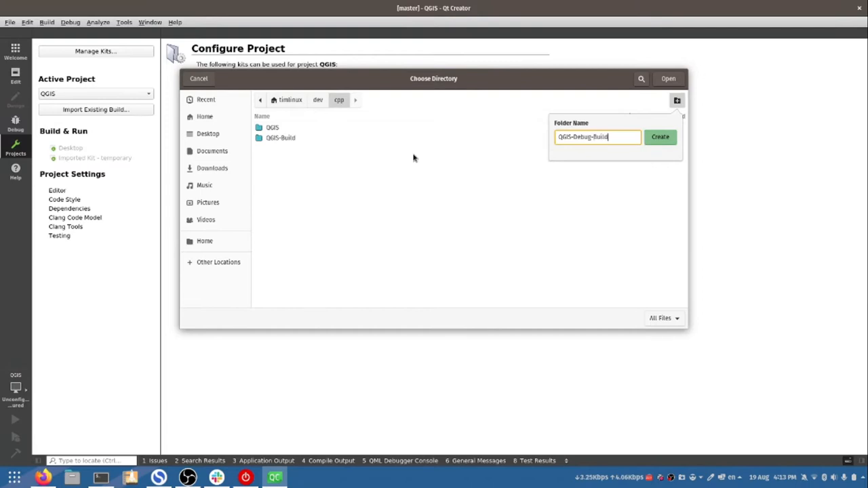
{"action": "left_click", "coordinate": [662, 137]}
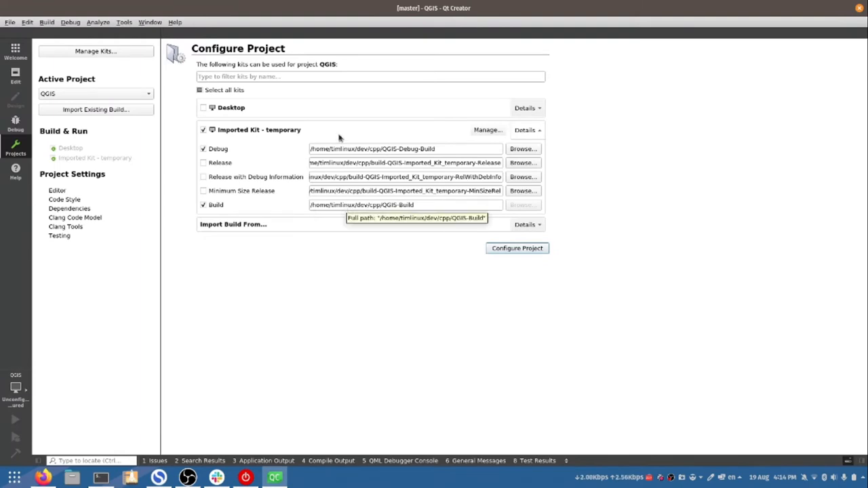
{"action": "mouse_move", "coordinate": [497, 266]}
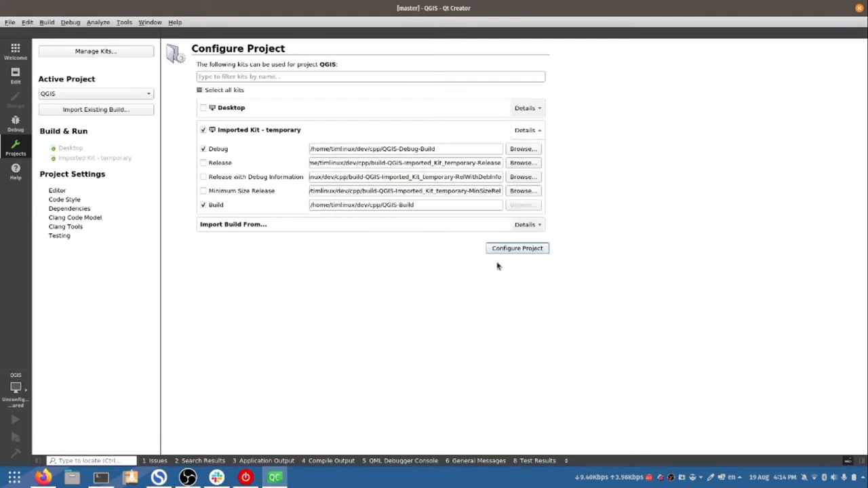
Step: Configure the project so CMake writes build files into QGIS-Debug-Build
{"action": "left_click", "coordinate": [517, 248]}
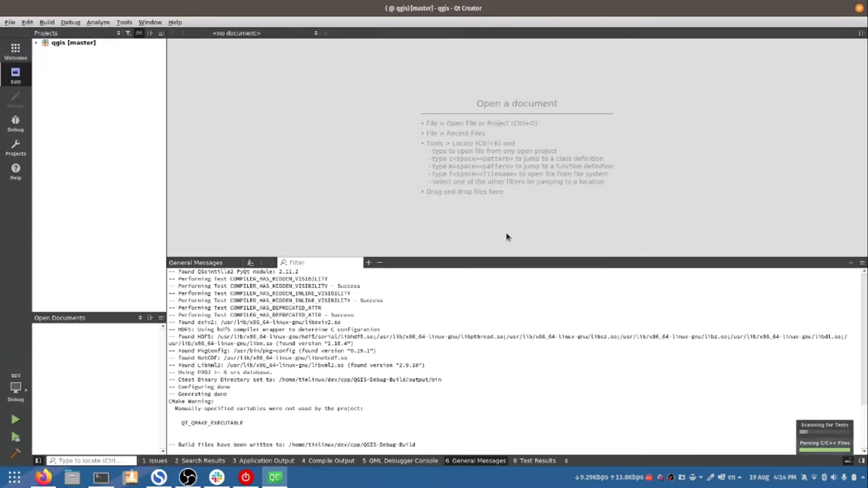
Step: In the Debug build settings, add a new directory-type CMake variable Qt53DExtras_DIR
{"action": "left_click", "coordinate": [14, 144]}
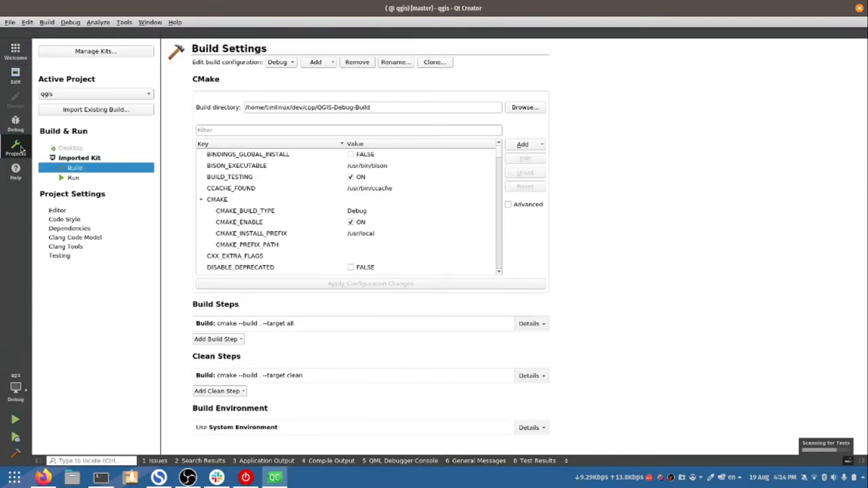
{"action": "mouse_move", "coordinate": [302, 128]}
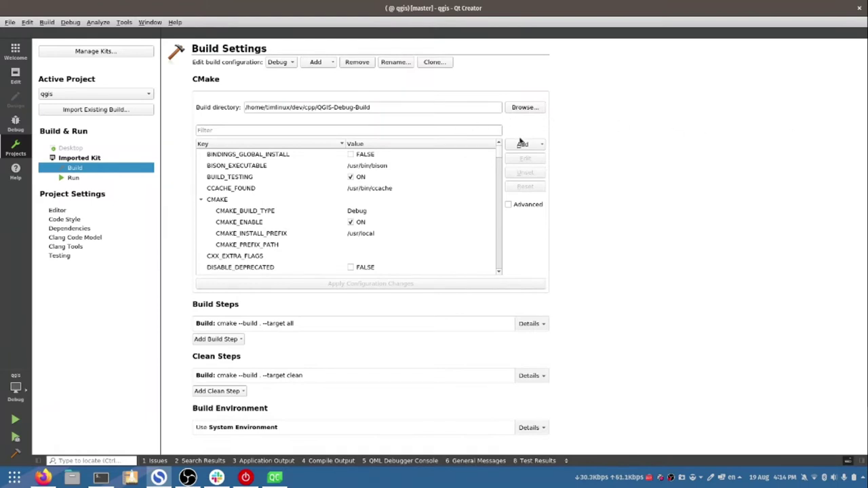
{"action": "left_click", "coordinate": [523, 143]}
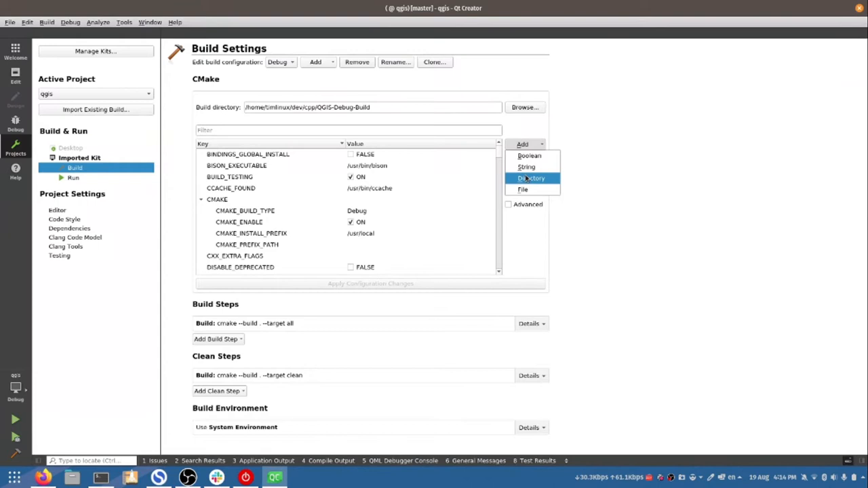
{"action": "left_click", "coordinate": [532, 178]}
{"action": "type", "text": "Qt53DExtras_DIR"}
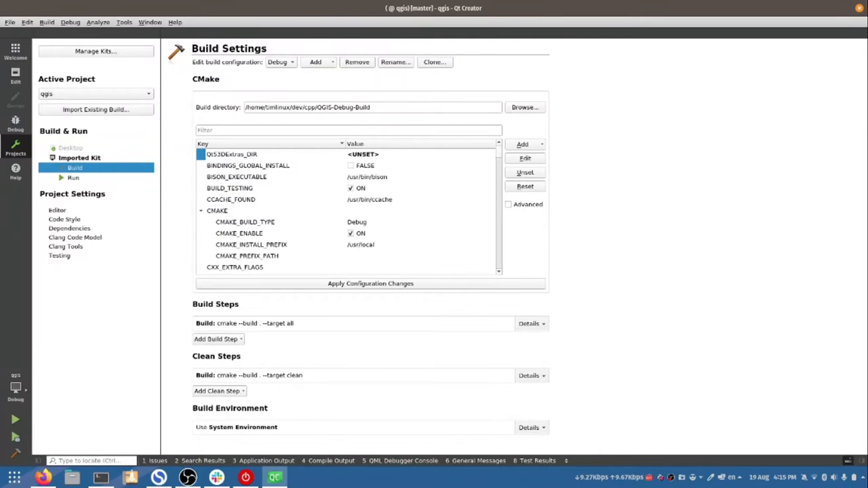
Step: Filter the variables and give Qt53DExtras_DIR the qt3dextra-headers/cmake/Qt53DExtras path
{"action": "scroll", "scroll_direction": "down", "scroll_amount": 3}
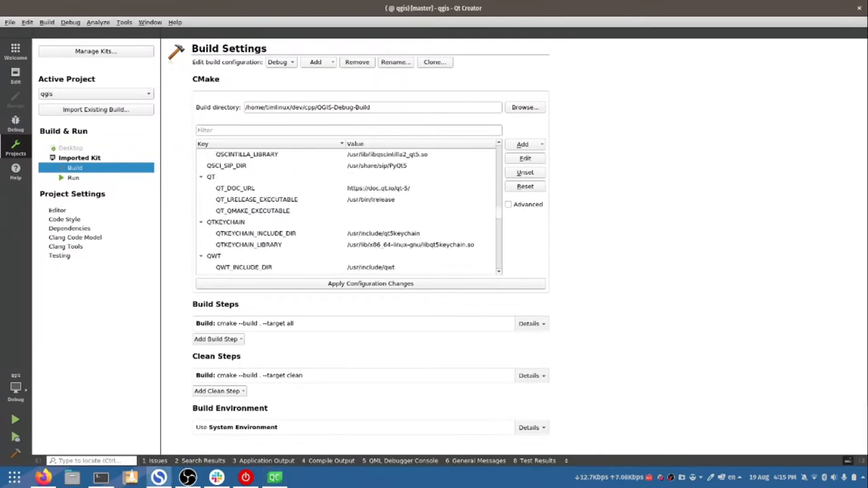
{"action": "mouse_move", "coordinate": [806, 125]}
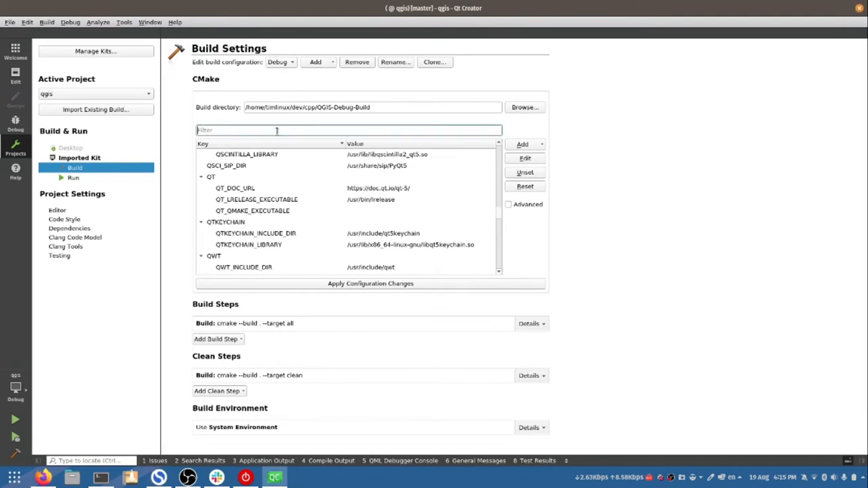
{"action": "type", "text": "3"}
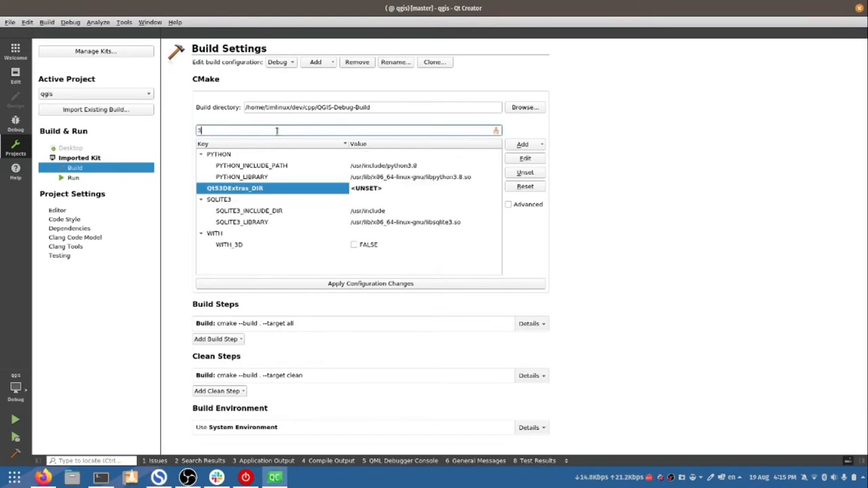
{"action": "type", "text": "d3"}
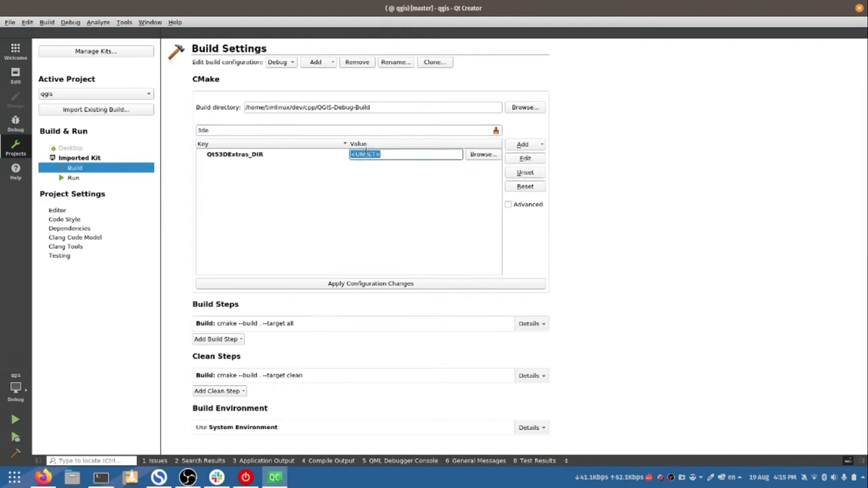
{"action": "type", "text": "v"}
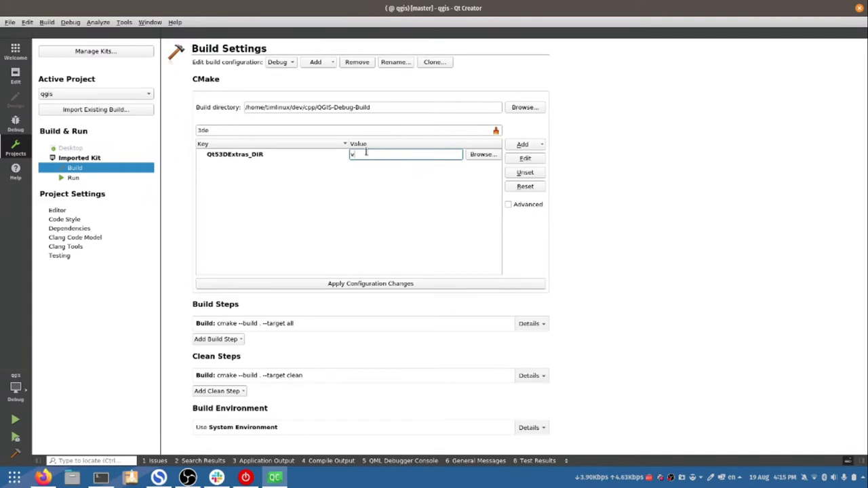
{"action": "type", "text": "3dextra-headers/cmake/Qt53DExtras"}
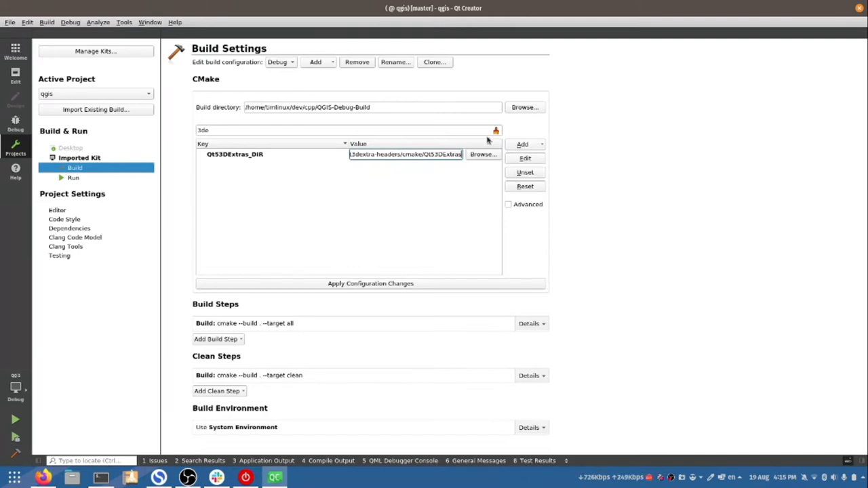
{"action": "mouse_move", "coordinate": [448, 226]}
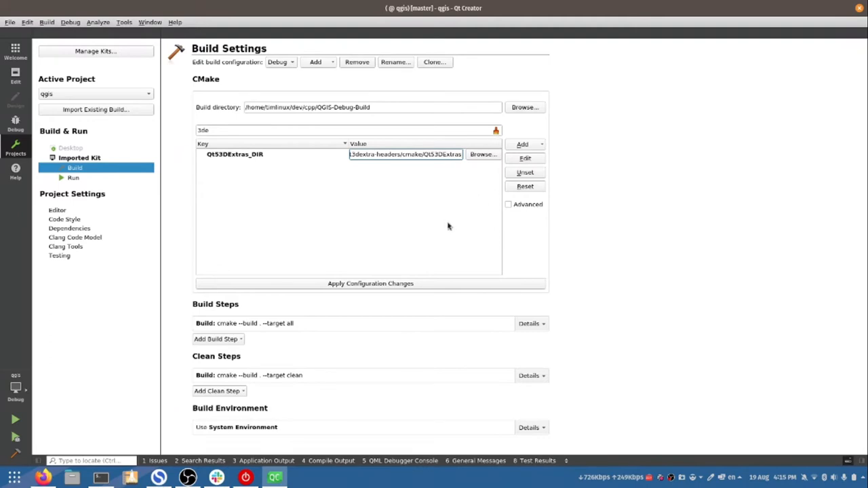
{"action": "mouse_move", "coordinate": [421, 170]}
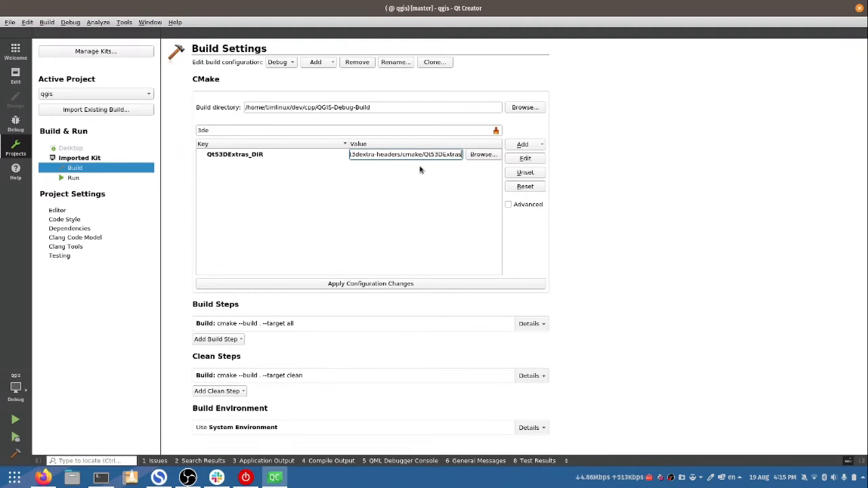
{"action": "mouse_move", "coordinate": [420, 203]}
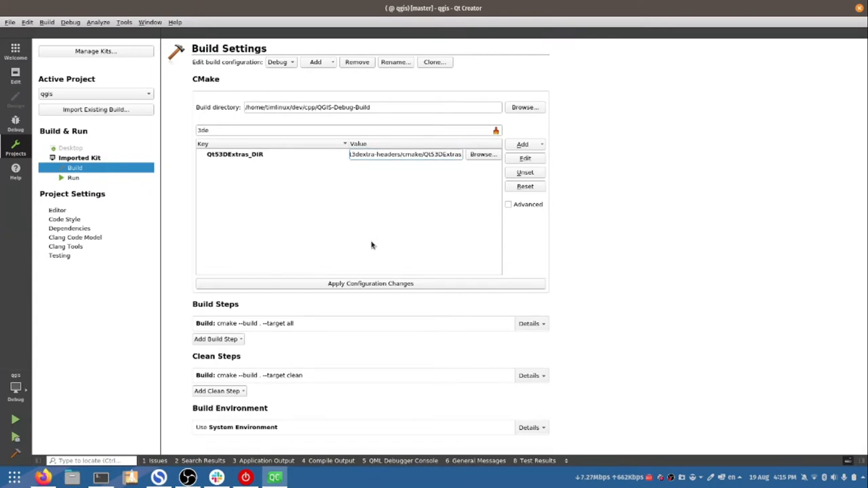
{"action": "mouse_move", "coordinate": [320, 212]}
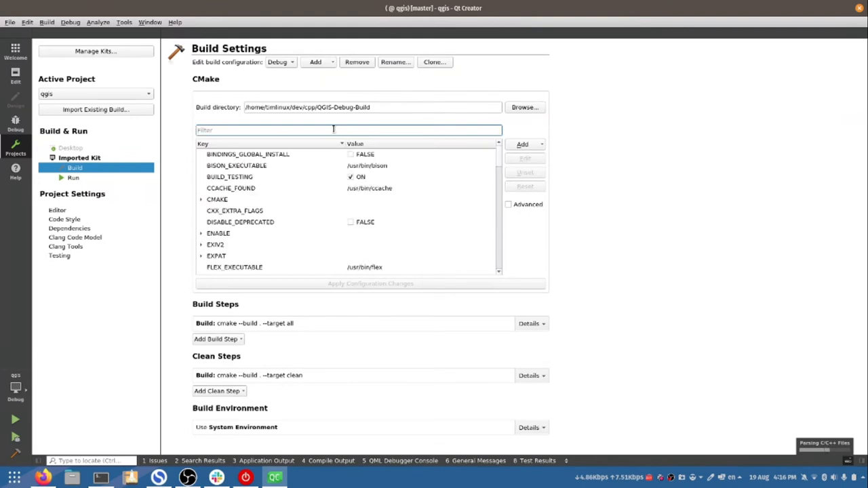
Step: Re-filter for '3de' and apply the Qt53DExtras_DIR configuration change
{"action": "type", "text": "with"}
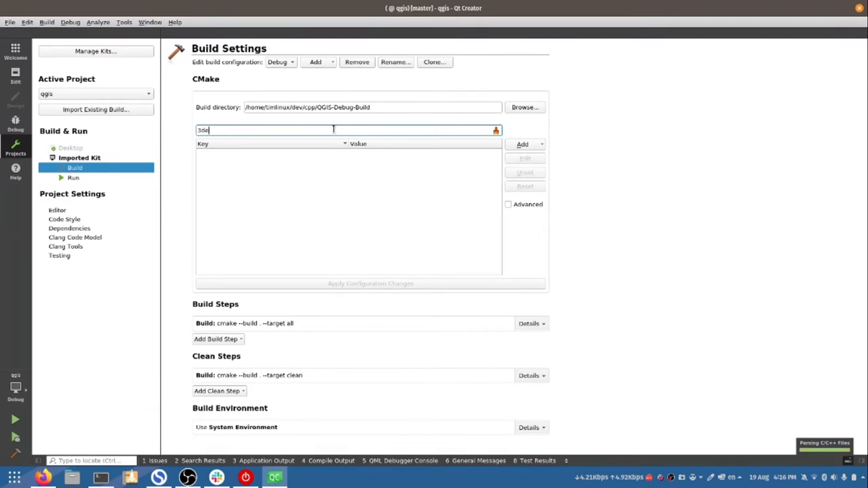
{"action": "left_click", "coordinate": [524, 144]}
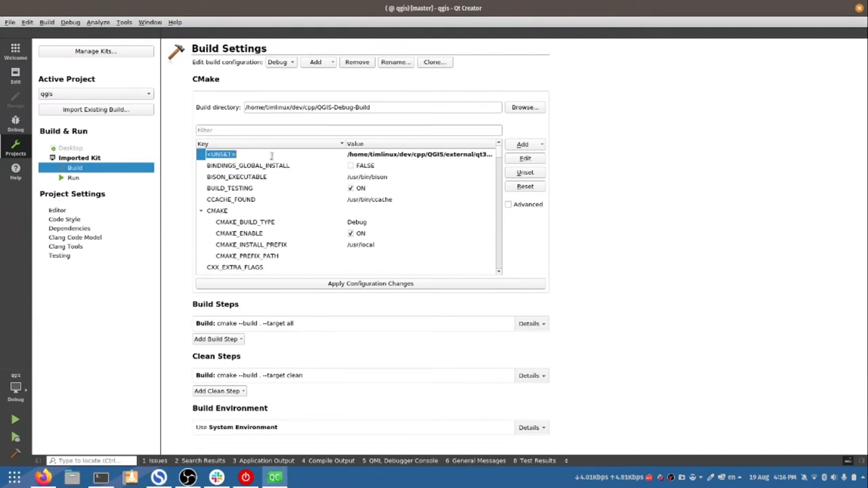
{"action": "scroll", "scroll_direction": "down", "scroll_amount": 3}
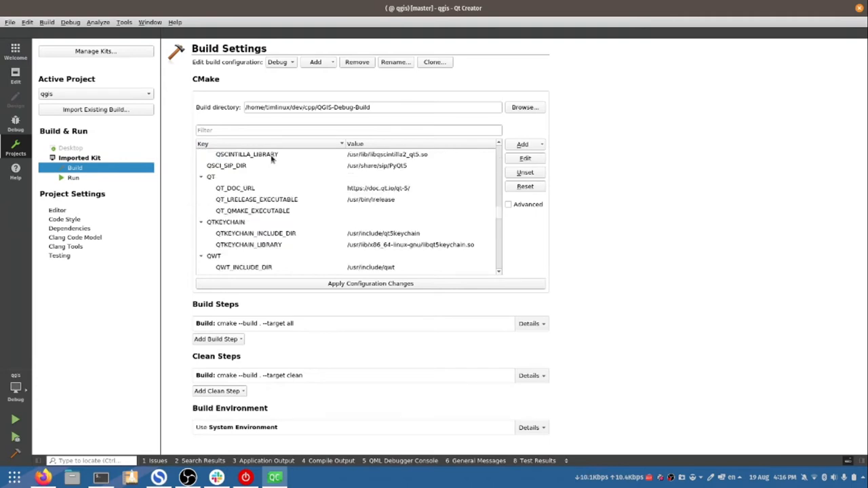
{"action": "left_click", "coordinate": [289, 130]}
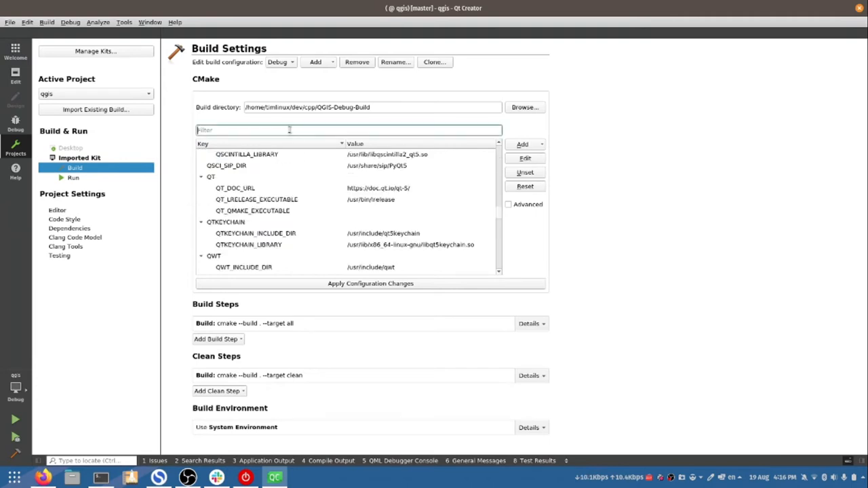
{"action": "type", "text": "3de"}
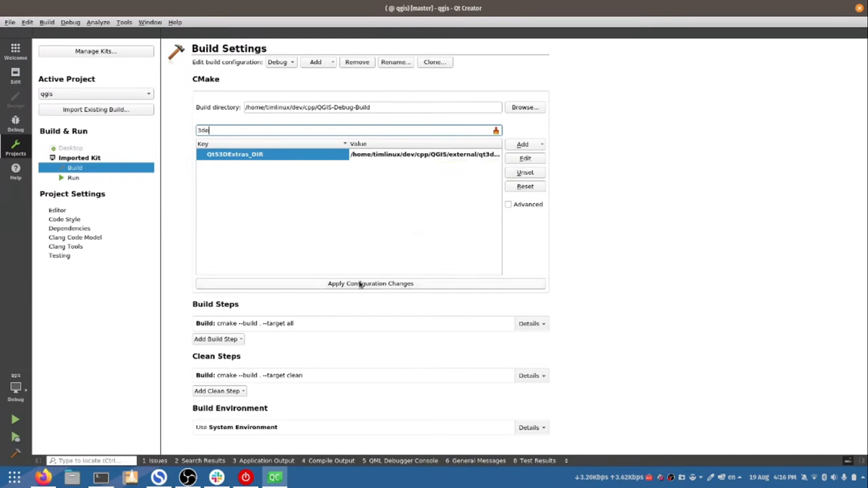
{"action": "left_click", "coordinate": [370, 283]}
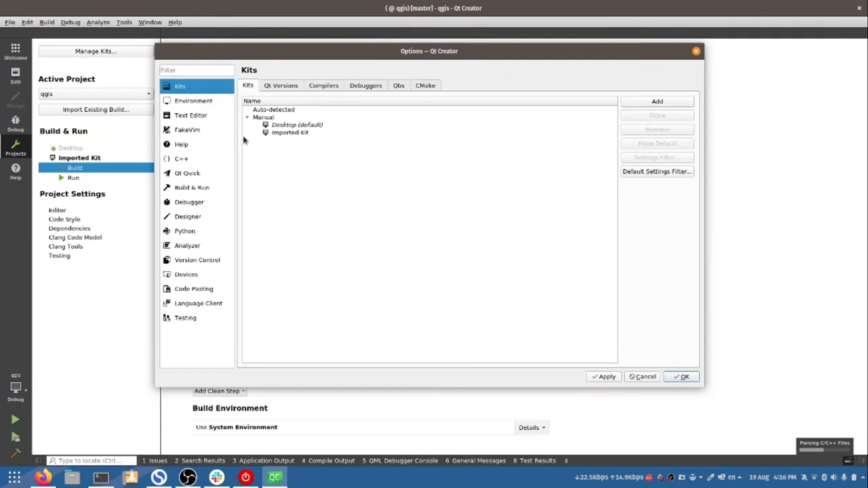
Step: Select the imported kit and rename it to 'QGIS Build'
{"action": "left_click", "coordinate": [289, 133]}
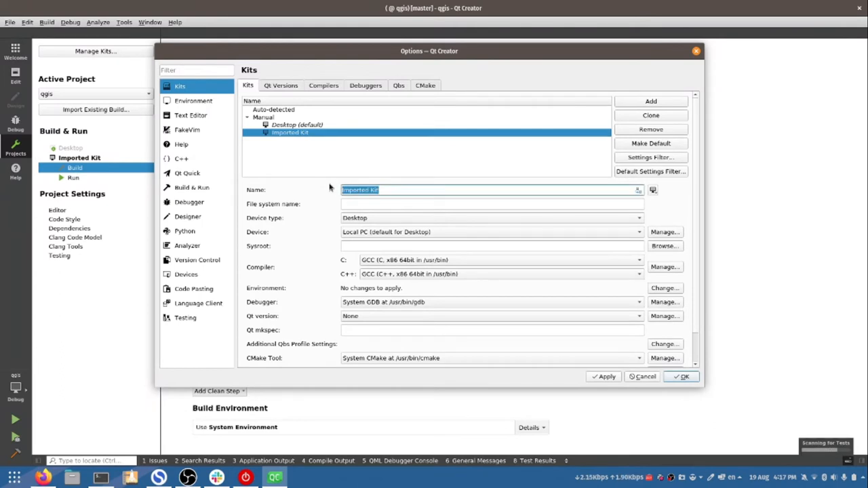
{"action": "type", "text": "QGIS"}
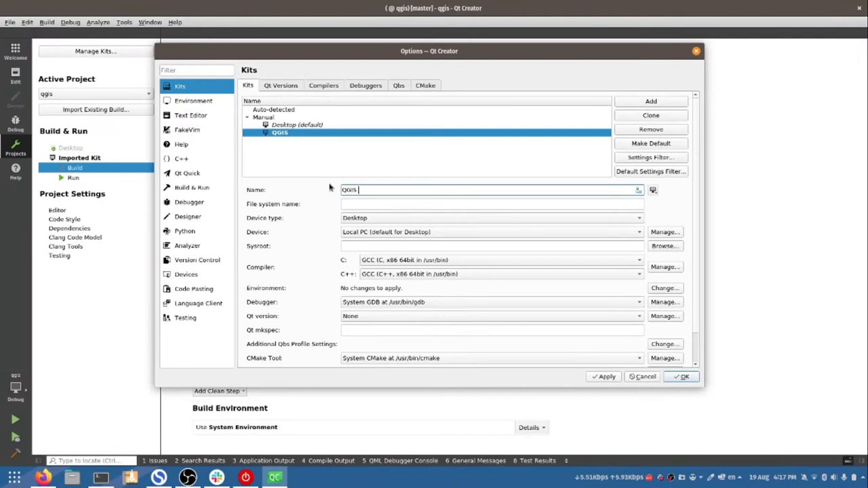
{"action": "type", "text": "Qt"}
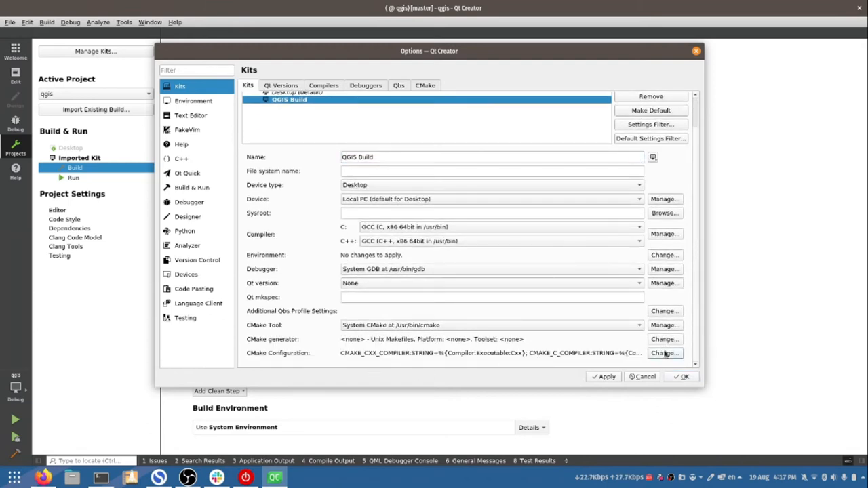
Step: Add QT5_3DEXTRA_INCLUDE_DIR and QT5_3DEXTRA_LIBRARY entries to the kit's CMake configuration and accept
{"action": "left_click", "coordinate": [665, 353]}
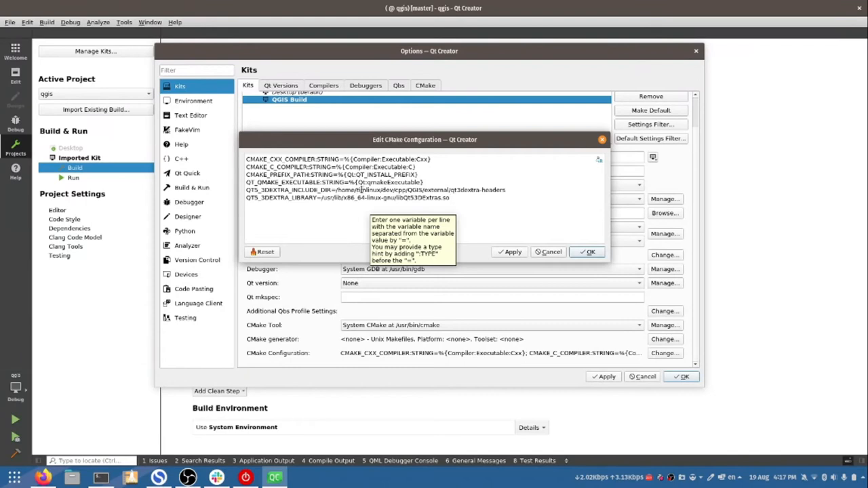
{"action": "double_click", "coordinate": [366, 190]}
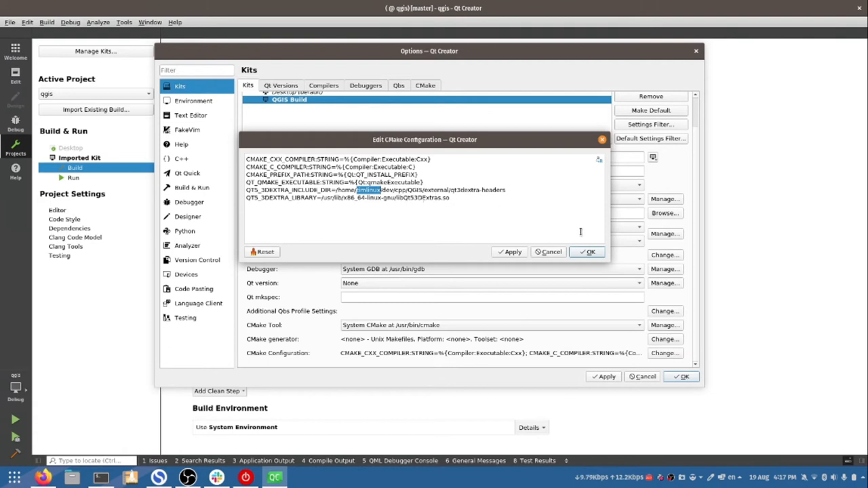
{"action": "left_click", "coordinate": [588, 251]}
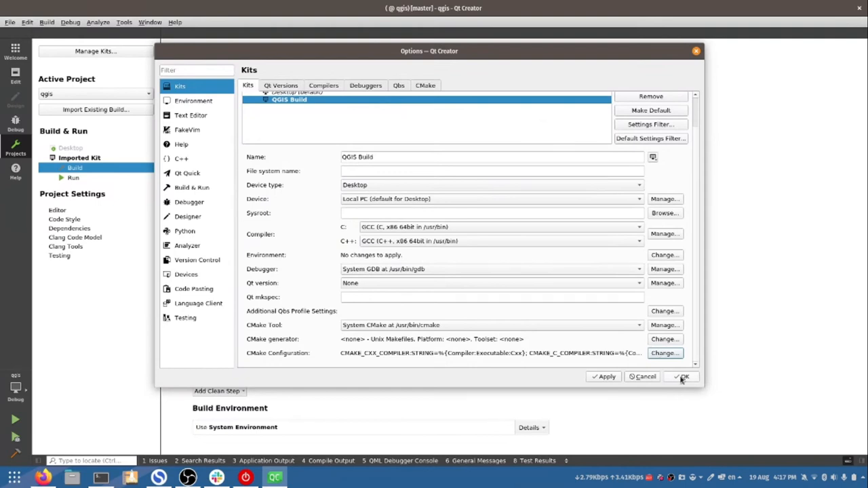
{"action": "left_click", "coordinate": [681, 377]}
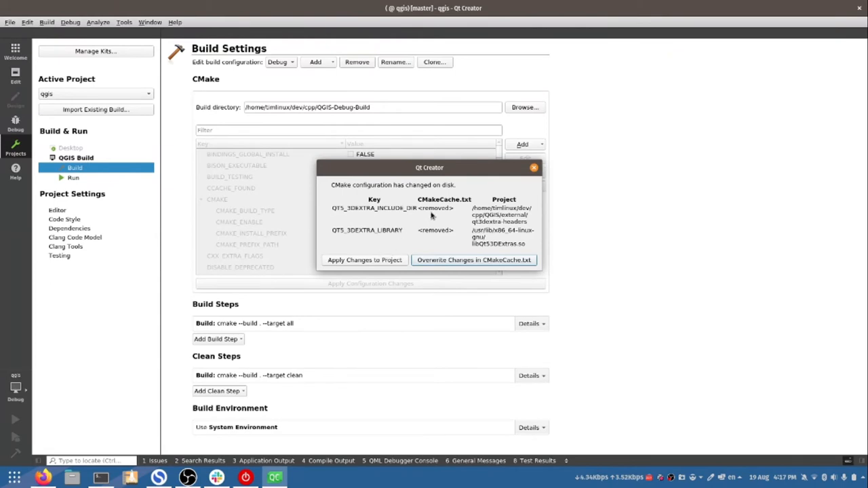
{"action": "mouse_move", "coordinate": [364, 260]}
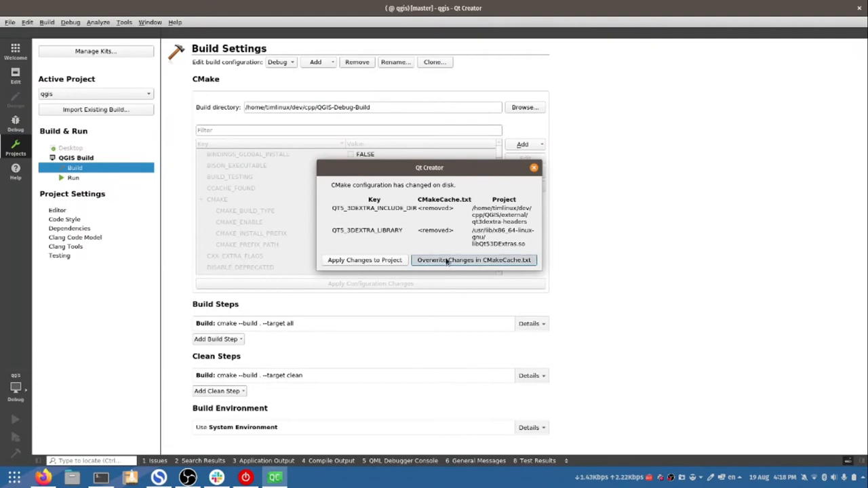
{"action": "left_click", "coordinate": [474, 261]}
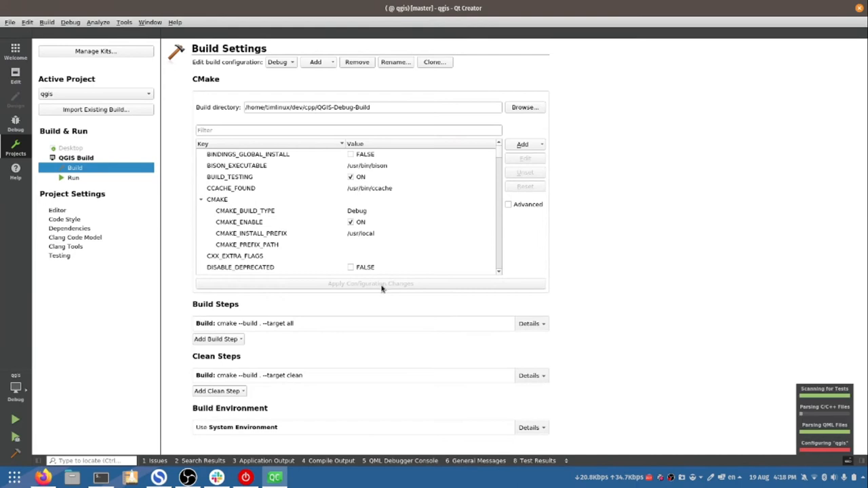
{"action": "mouse_move", "coordinate": [318, 322]}
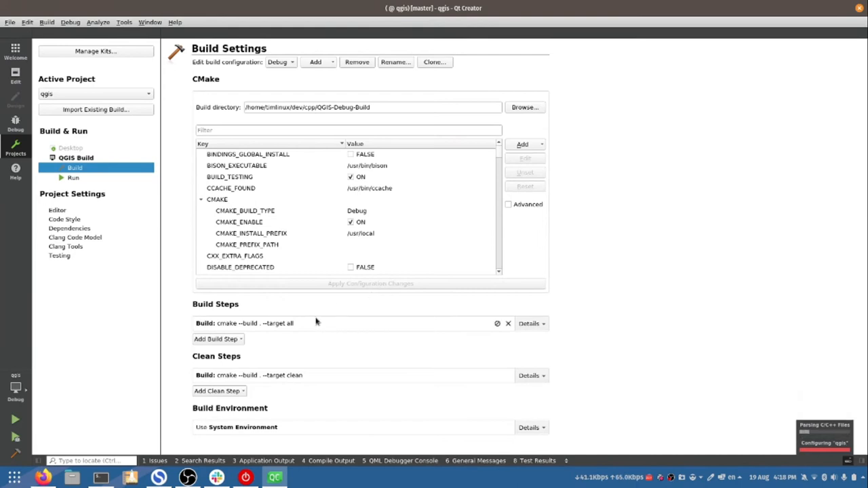
{"action": "mouse_move", "coordinate": [323, 323]}
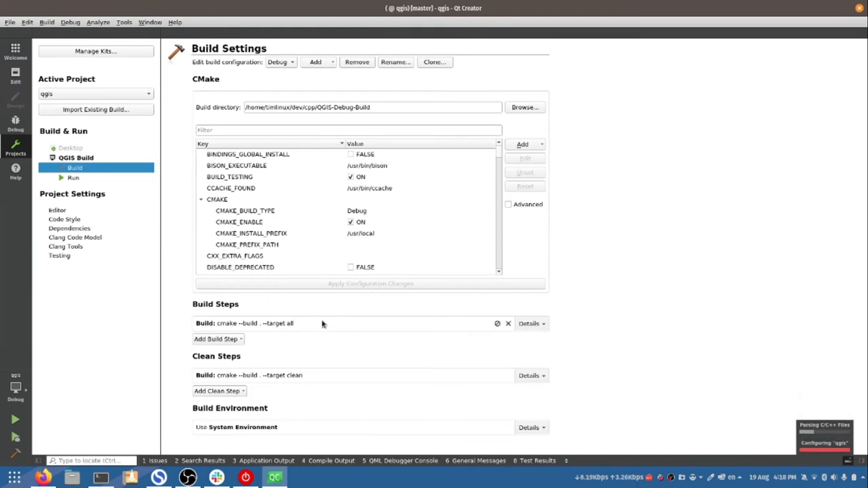
Step: Give the cmake build step the tool arguments '-j 8' for eight parallel compile jobs
{"action": "left_click", "coordinate": [529, 323]}
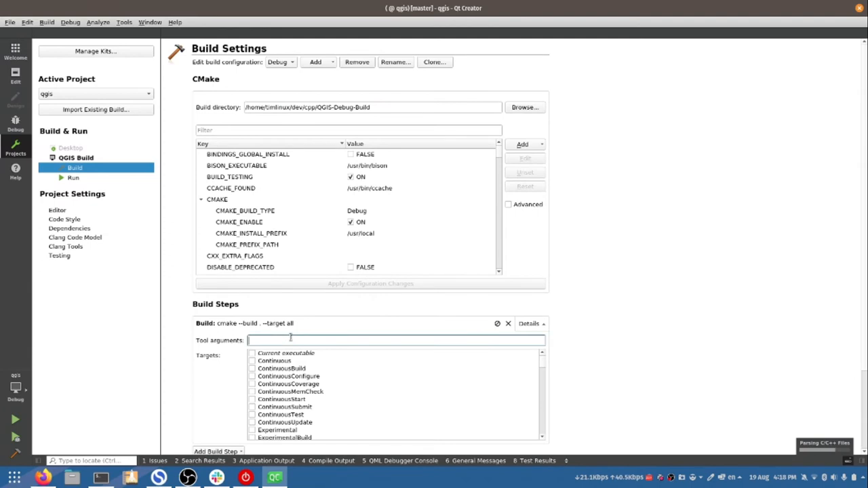
{"action": "type", "text": "-j 8"}
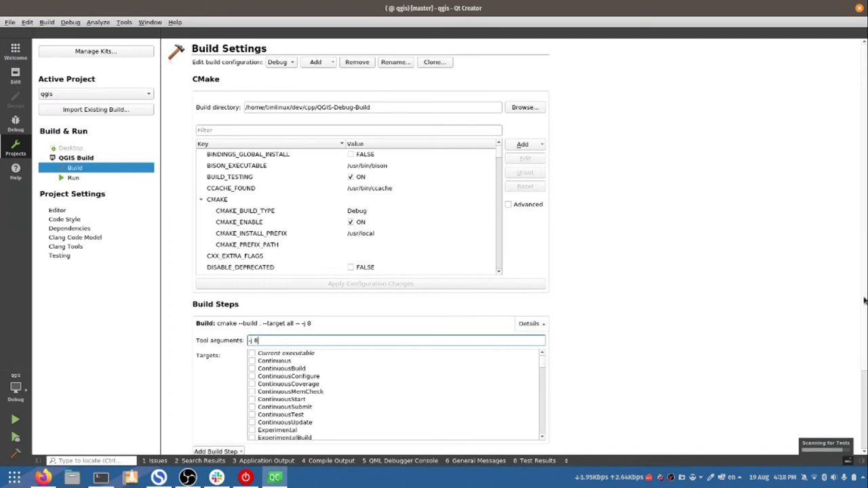
{"action": "scroll", "scroll_direction": "down", "scroll_amount": 3}
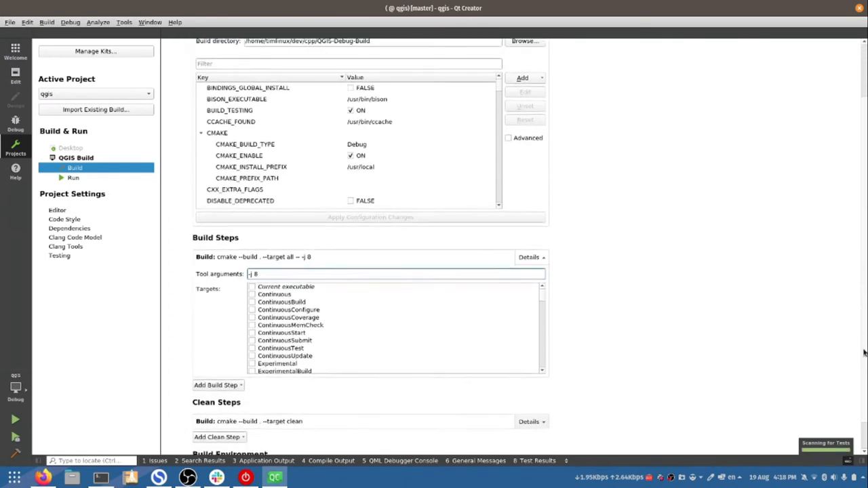
{"action": "scroll", "scroll_direction": "down", "scroll_amount": 3}
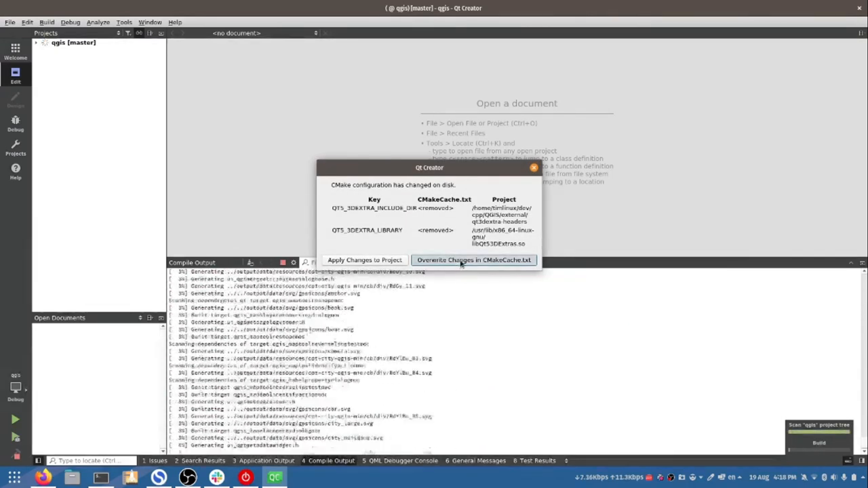
Step: Overwrite CMakeCache.txt with the project's settings so the build can finish and QGIS run
{"action": "left_click", "coordinate": [473, 260]}
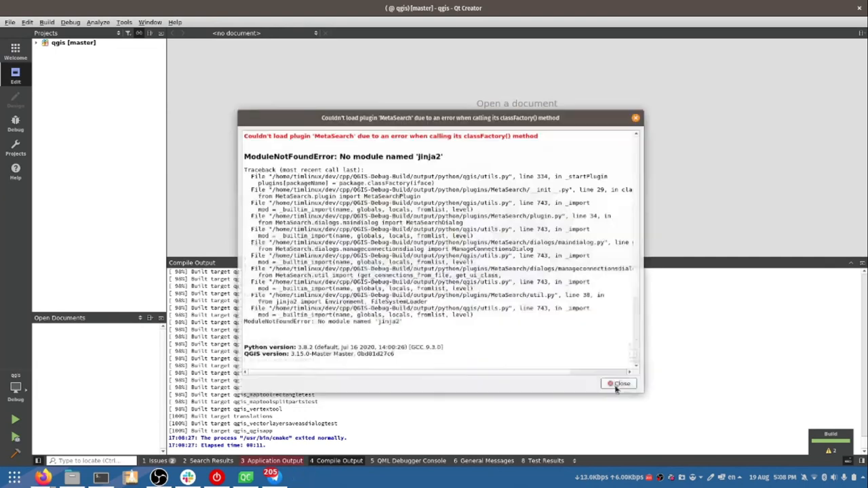
Step: Dismiss the MetaSearch jinja2 error, find no 3D map view in the View menu, and quit QGIS
{"action": "left_click", "coordinate": [618, 384]}
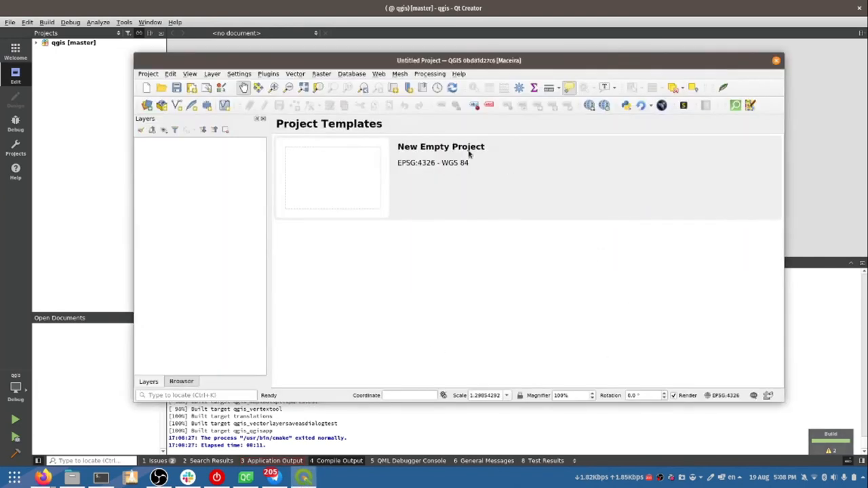
{"action": "left_click", "coordinate": [190, 73]}
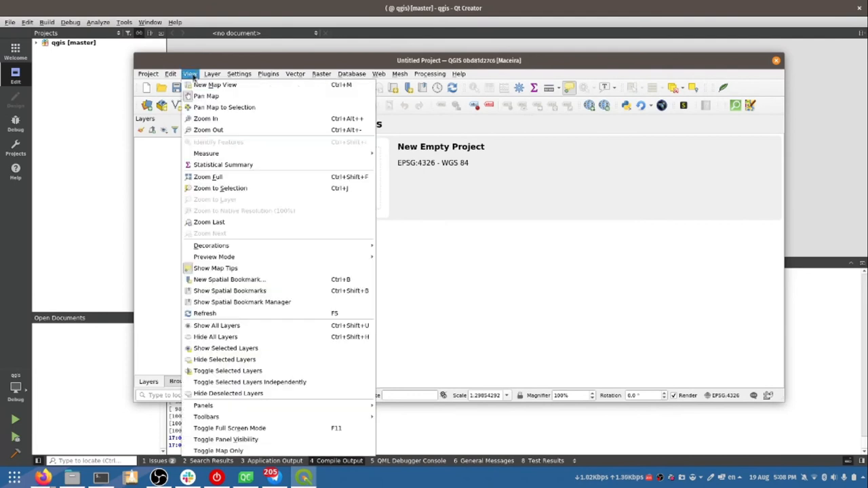
{"action": "mouse_move", "coordinate": [207, 118]}
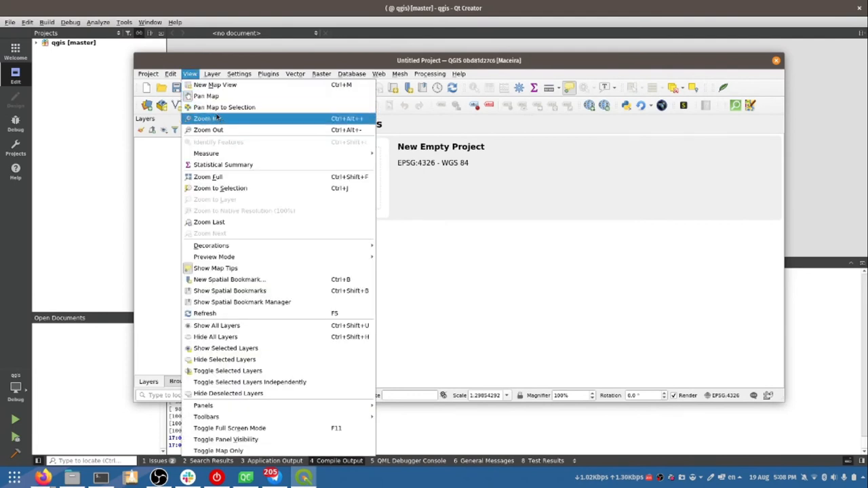
{"action": "mouse_move", "coordinate": [220, 84]}
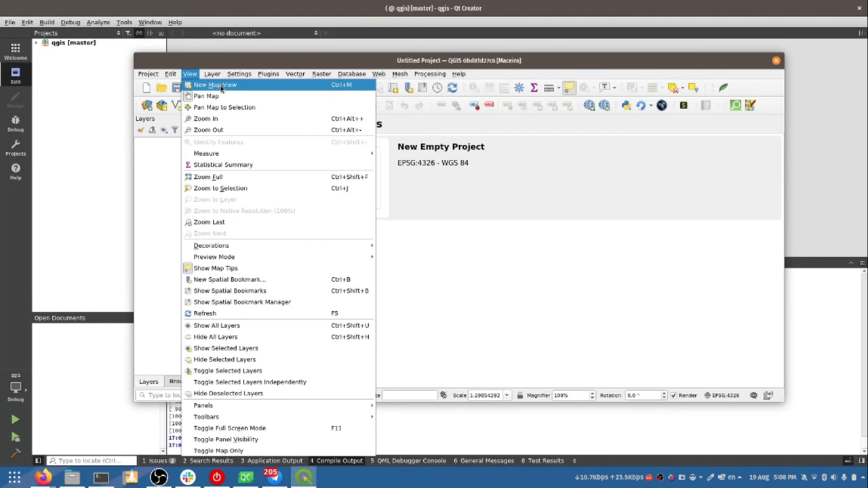
{"action": "mouse_move", "coordinate": [158, 203]}
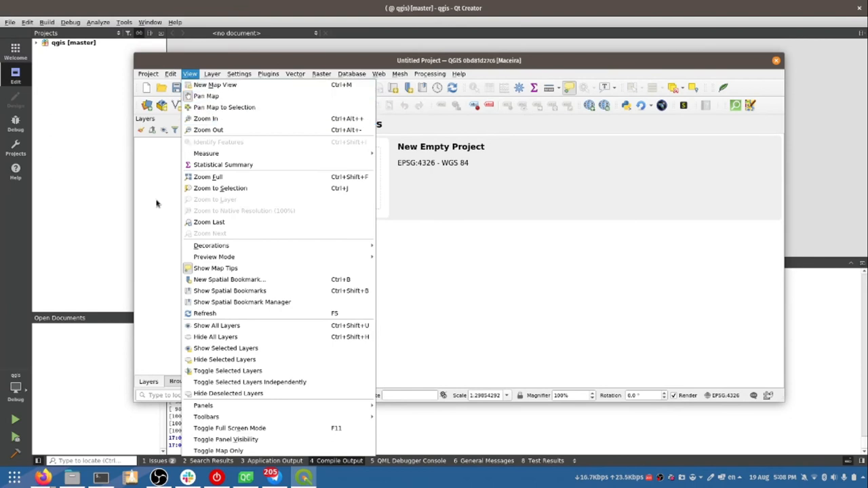
{"action": "mouse_move", "coordinate": [161, 182]}
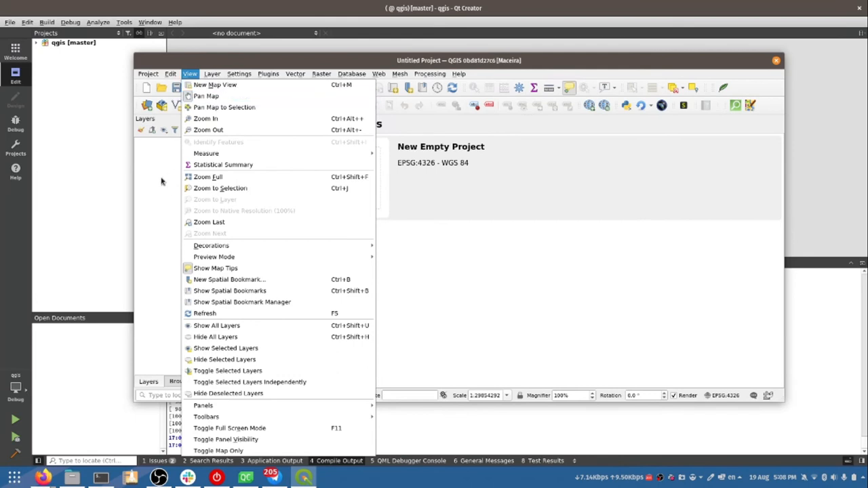
{"action": "left_click", "coordinate": [190, 73]}
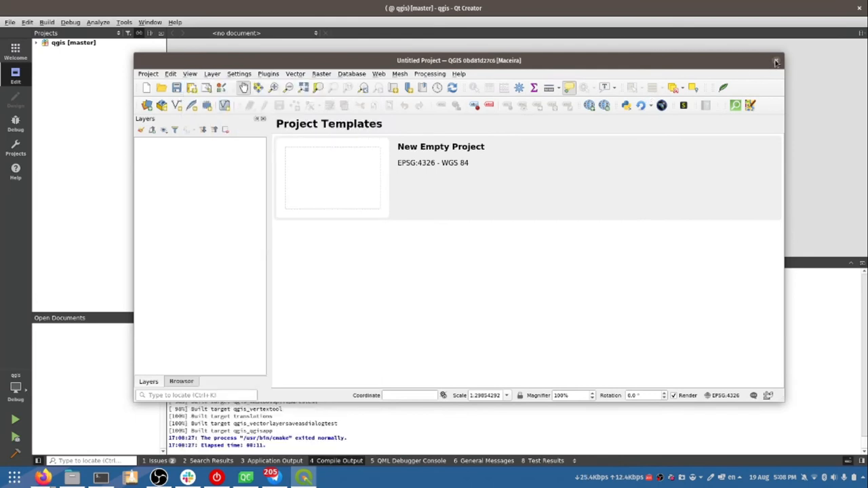
{"action": "left_click", "coordinate": [776, 61]}
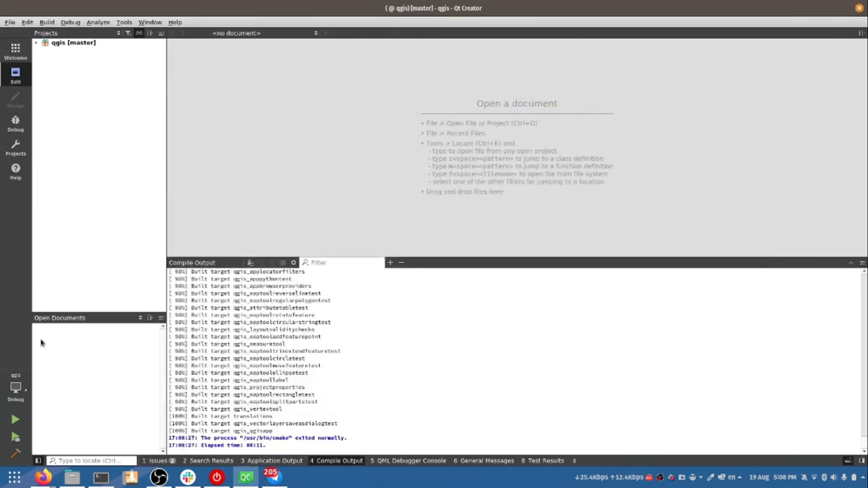
Step: Filter the build settings for '3d', switch WITH_3D on, and apply the configuration change
{"action": "left_click", "coordinate": [15, 148]}
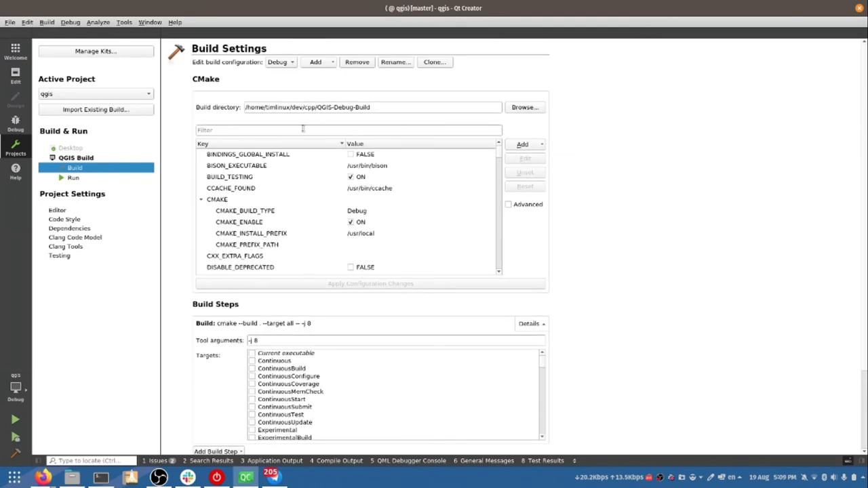
{"action": "type", "text": "3d"}
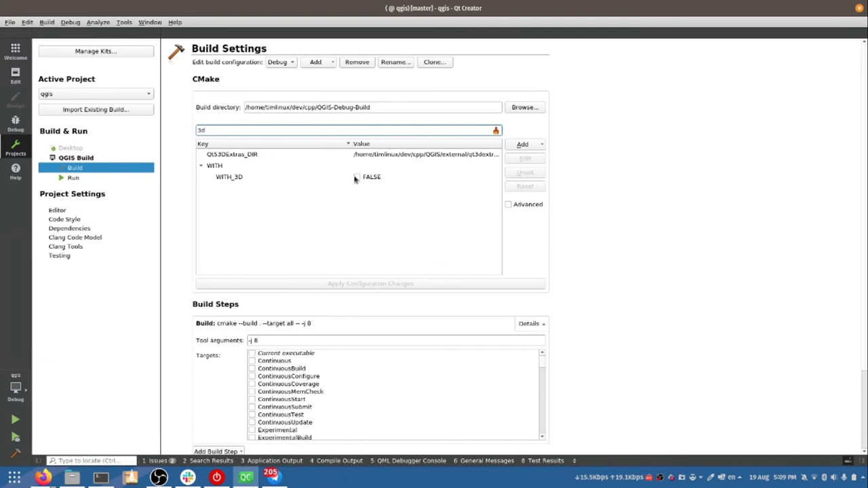
{"action": "left_click", "coordinate": [355, 176]}
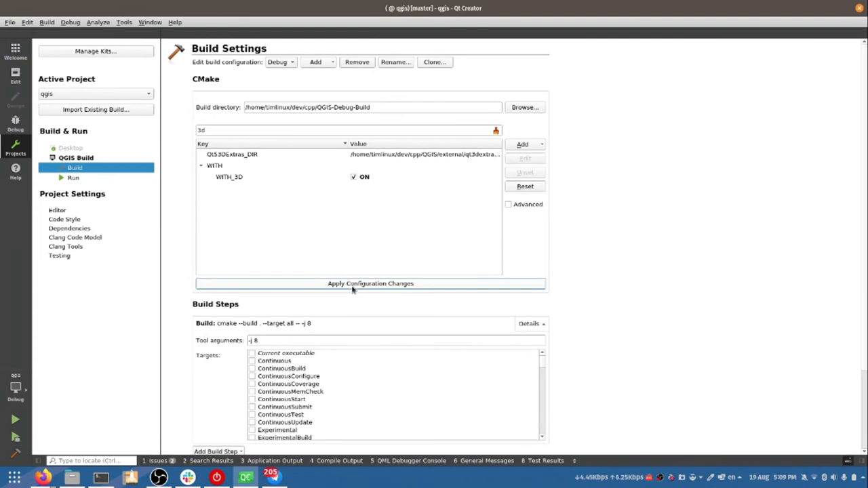
{"action": "left_click", "coordinate": [371, 284]}
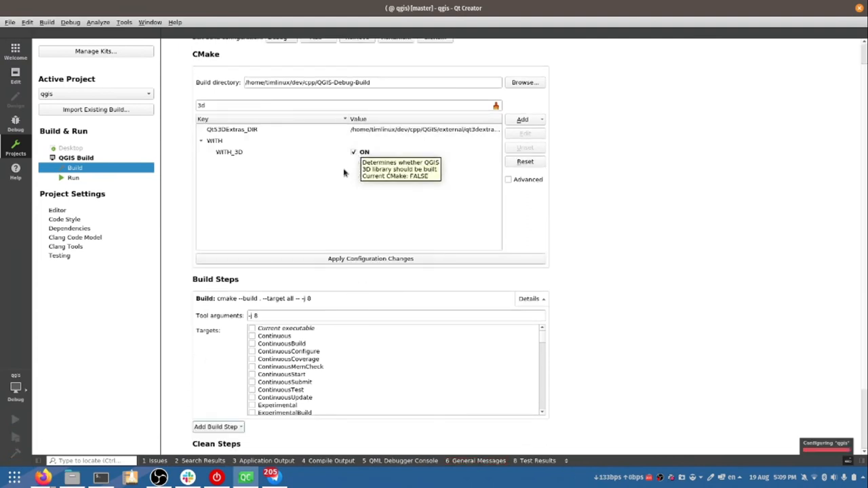
{"action": "mouse_move", "coordinate": [149, 369]}
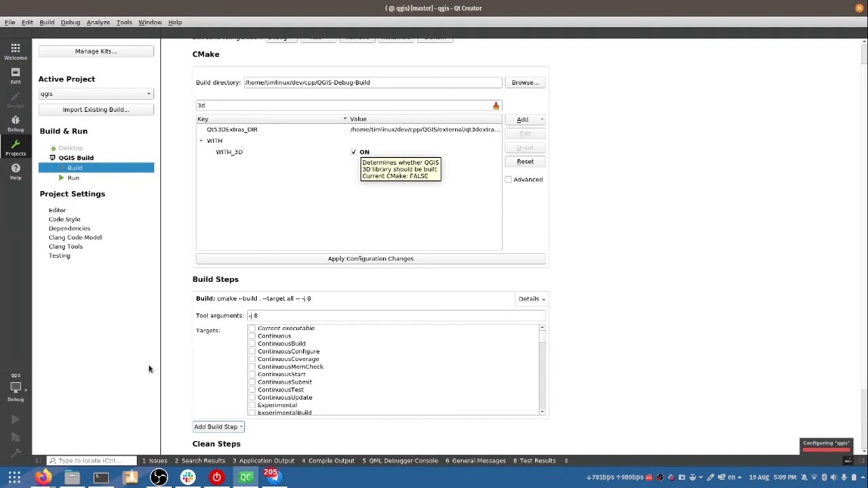
{"action": "mouse_move", "coordinate": [214, 426]}
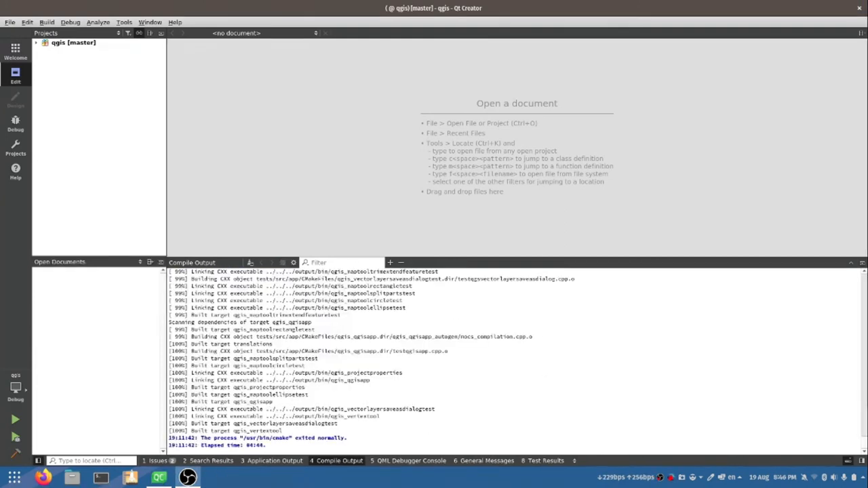
{"action": "mouse_move", "coordinate": [483, 432]}
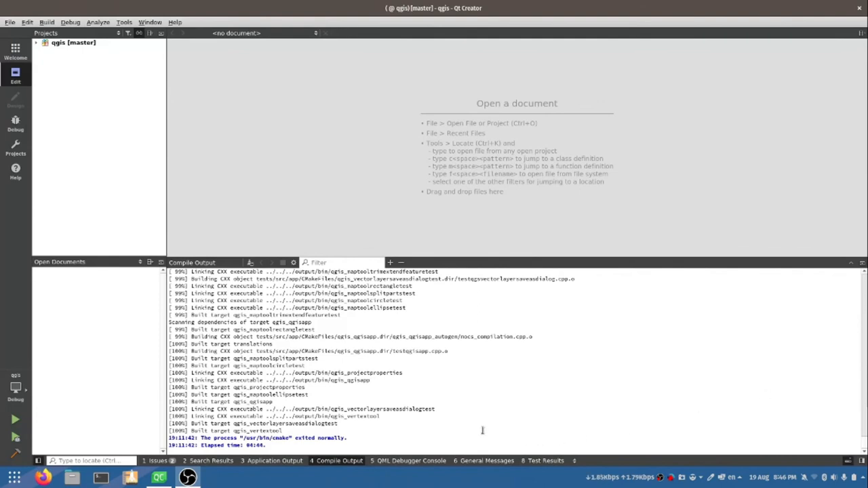
{"action": "mouse_move", "coordinate": [338, 367]}
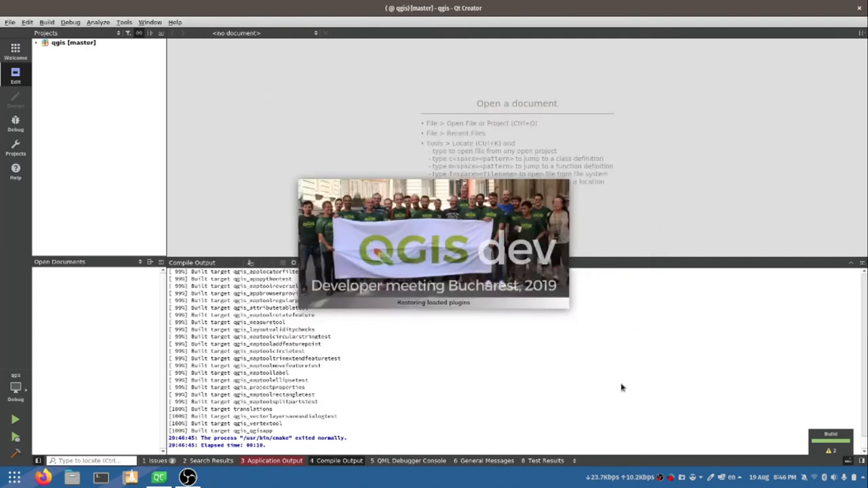
{"action": "mouse_move", "coordinate": [397, 120]}
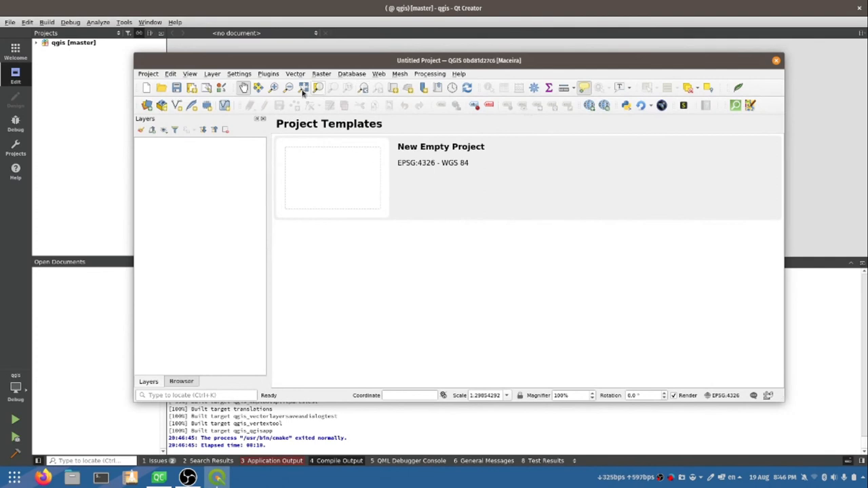
Step: Confirm New 3D Map View exists, then load the recent MarvaoHikes project with its 3D view
{"action": "left_click", "coordinate": [190, 73]}
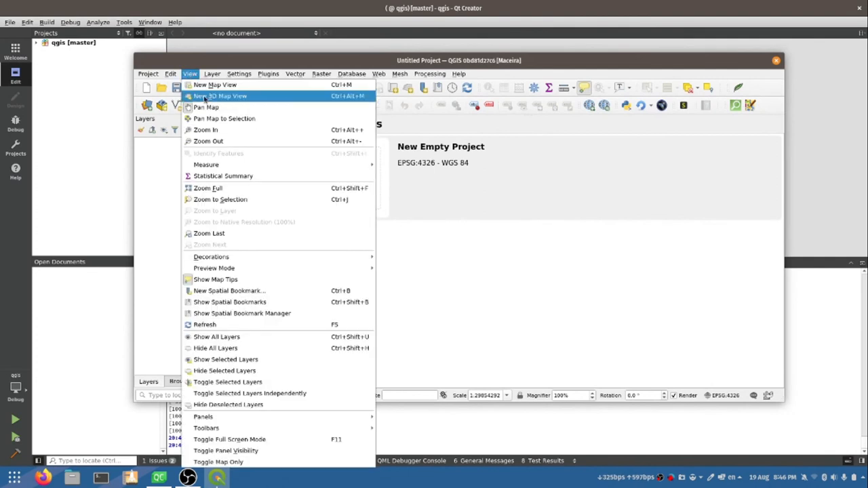
{"action": "mouse_move", "coordinate": [234, 95]}
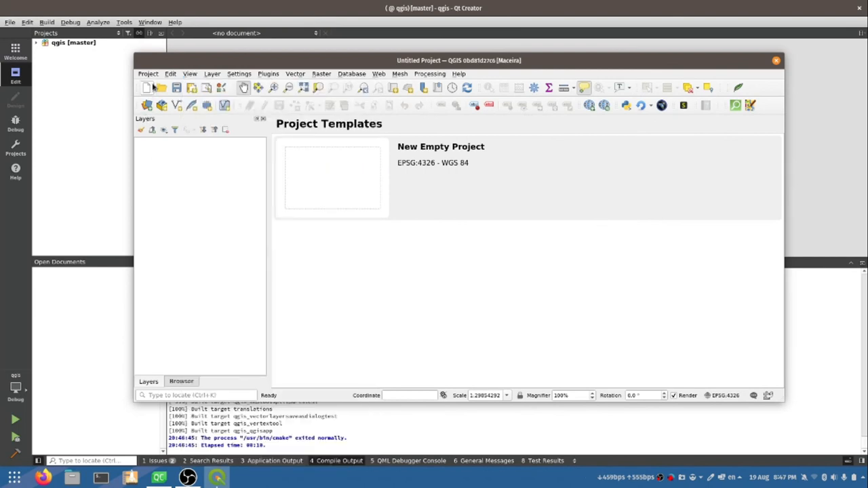
{"action": "left_click", "coordinate": [147, 74]}
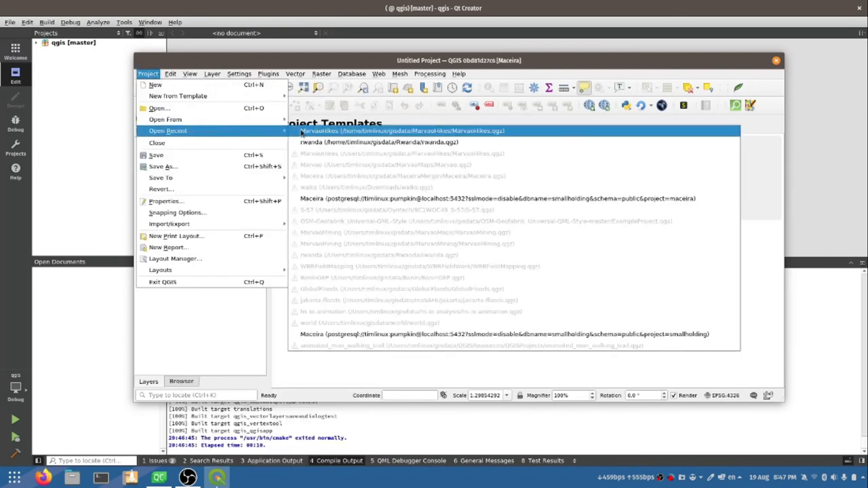
{"action": "left_click", "coordinate": [402, 131]}
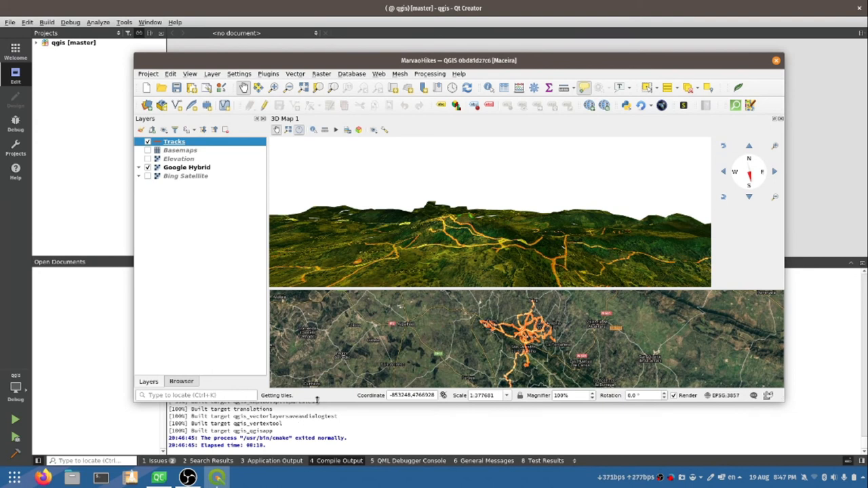
{"action": "mouse_move", "coordinate": [301, 426]}
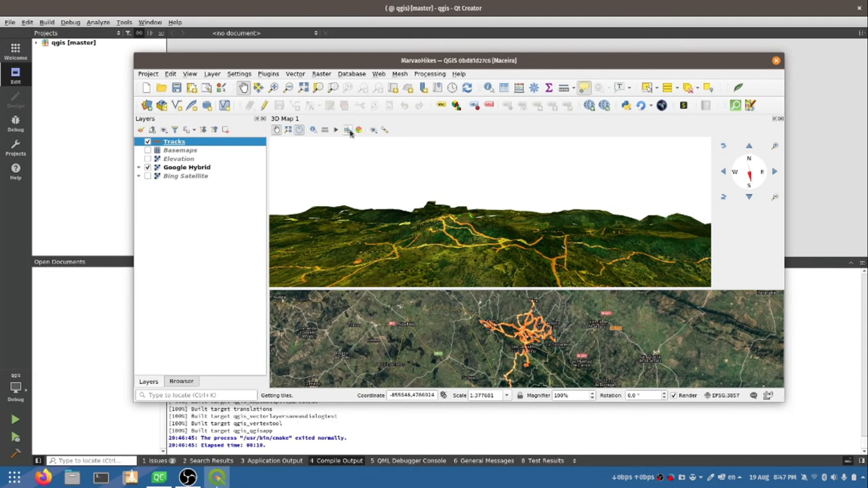
{"action": "mouse_move", "coordinate": [347, 130]}
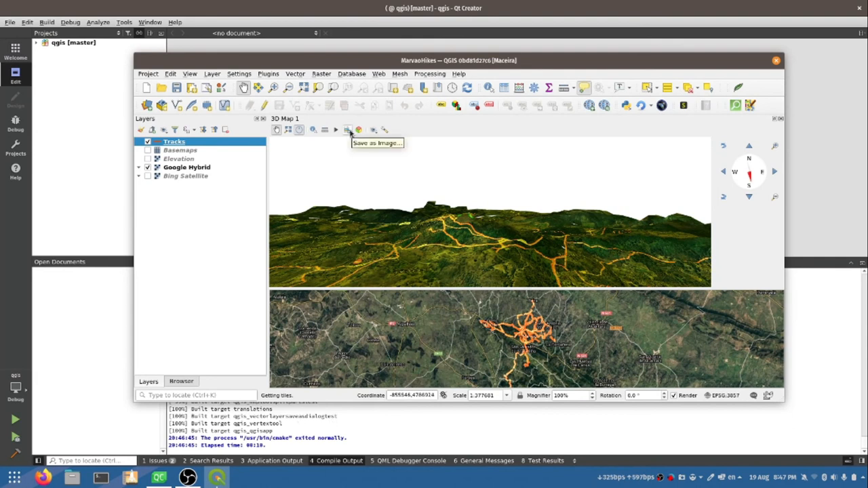